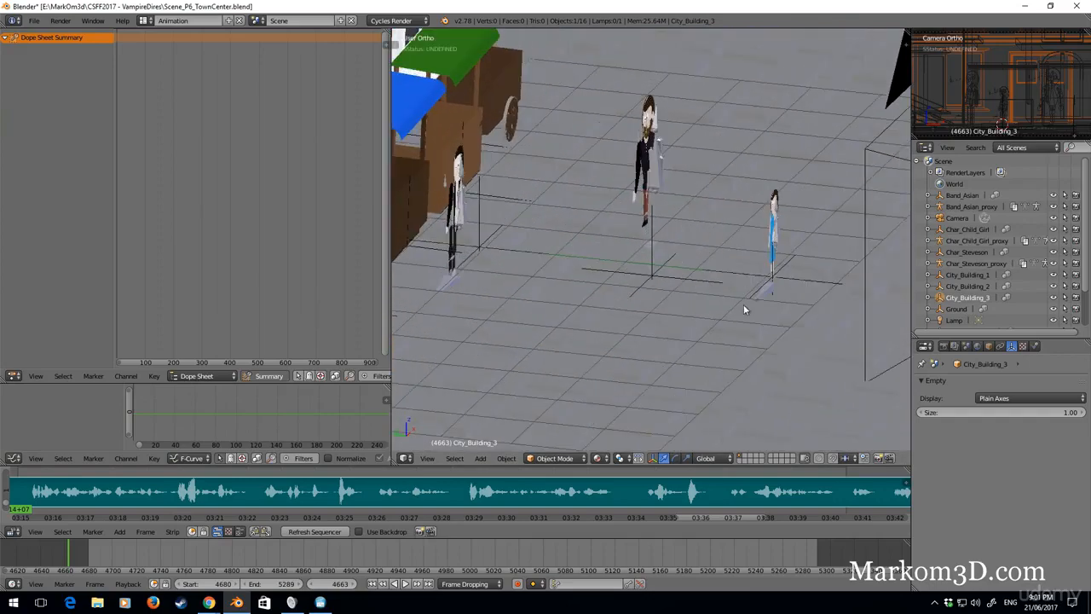
- Look over the town scene, selecting a building, Char_Steveson_proxy and the little girl
left_click(749, 274)
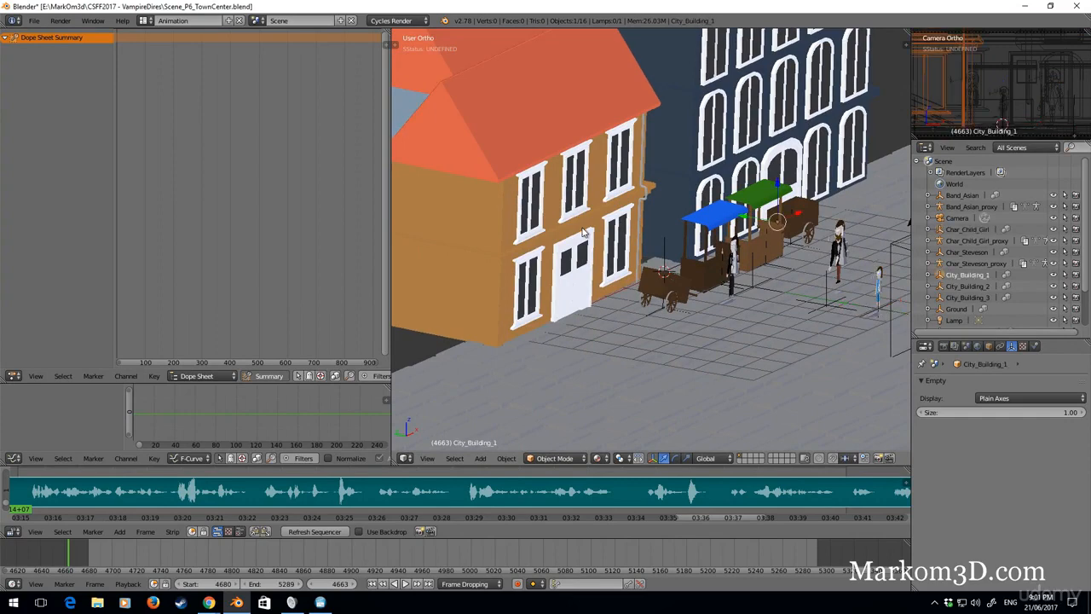
mouse_move(1065, 279)
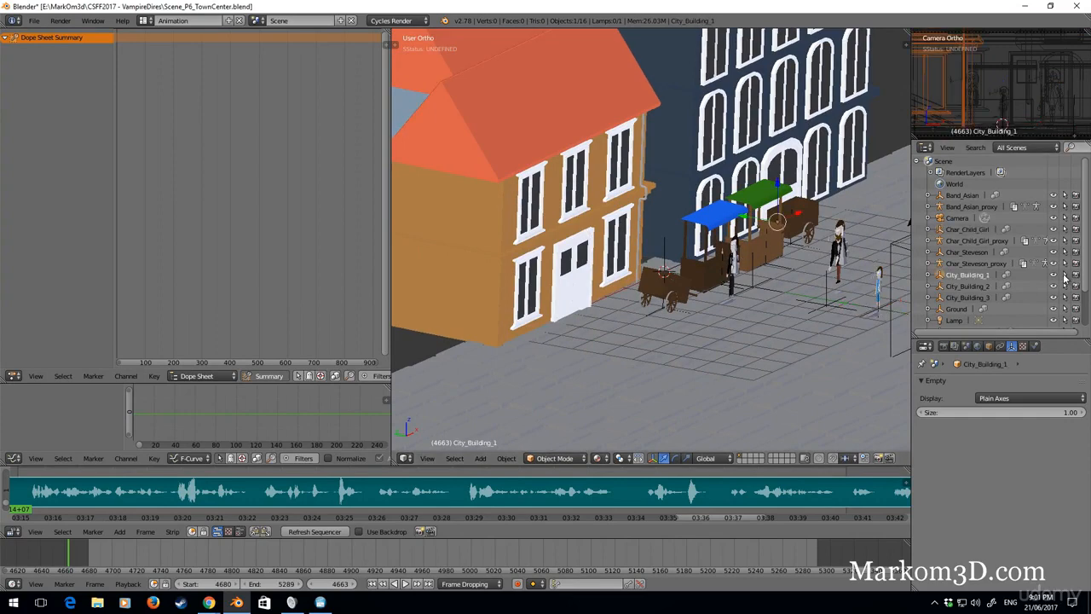
mouse_move(1066, 274)
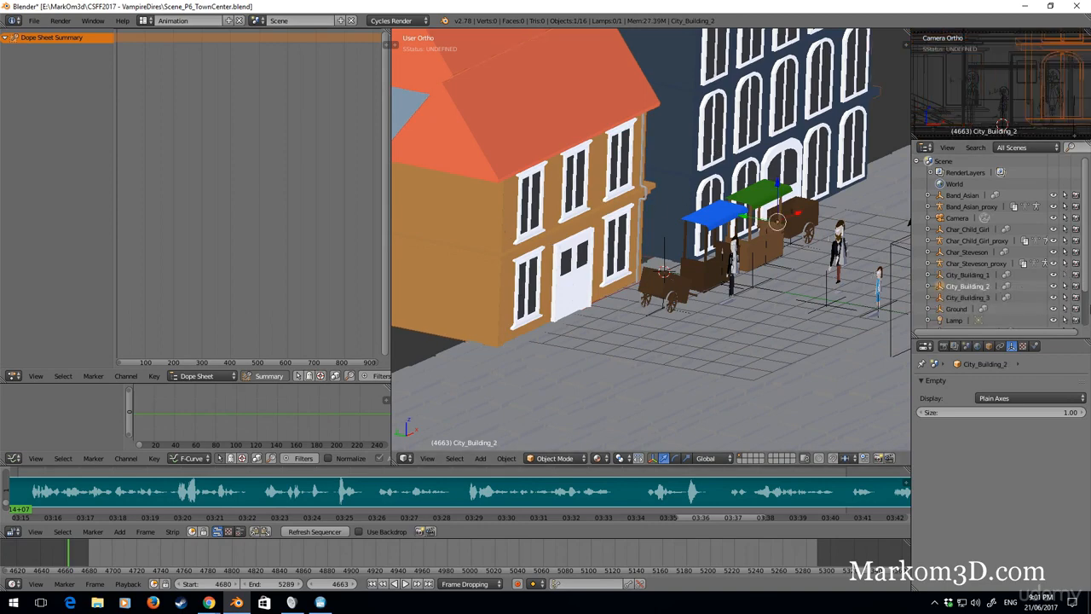
scroll("down", 3)
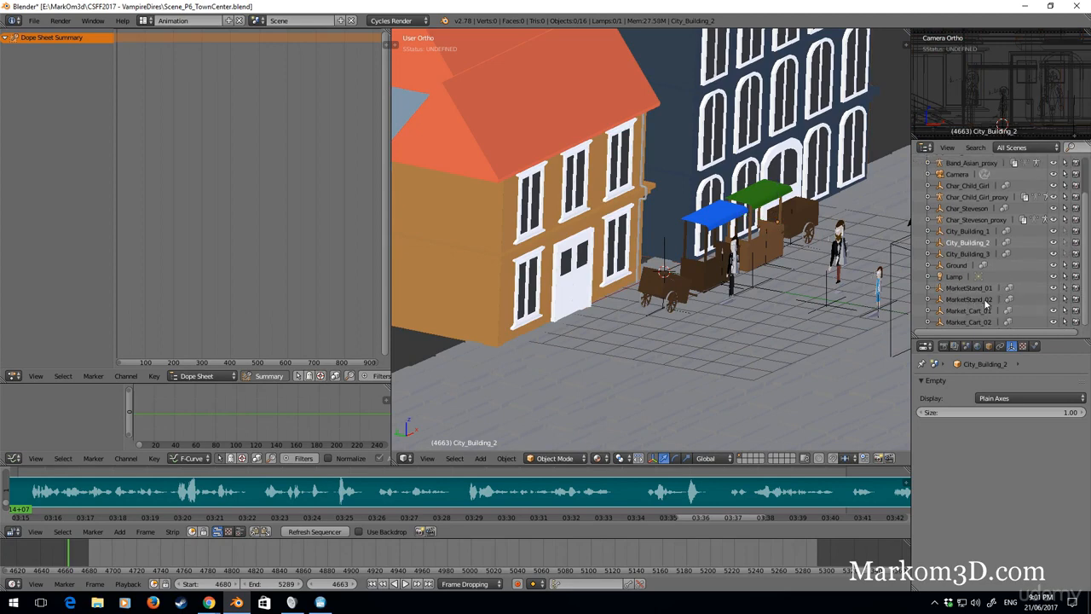
mouse_move(1064, 290)
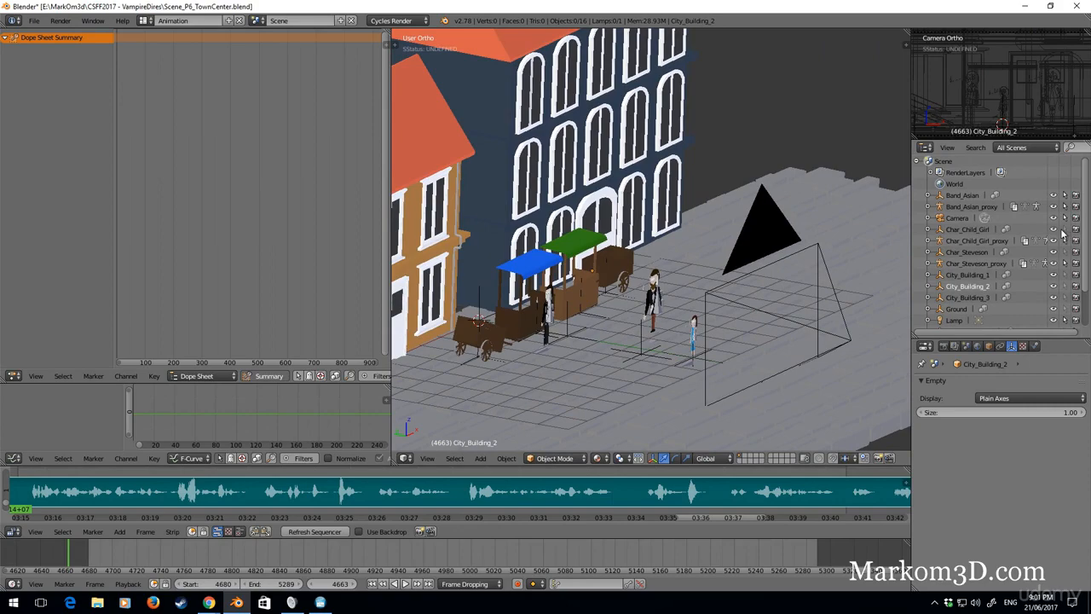
mouse_move(778, 287)
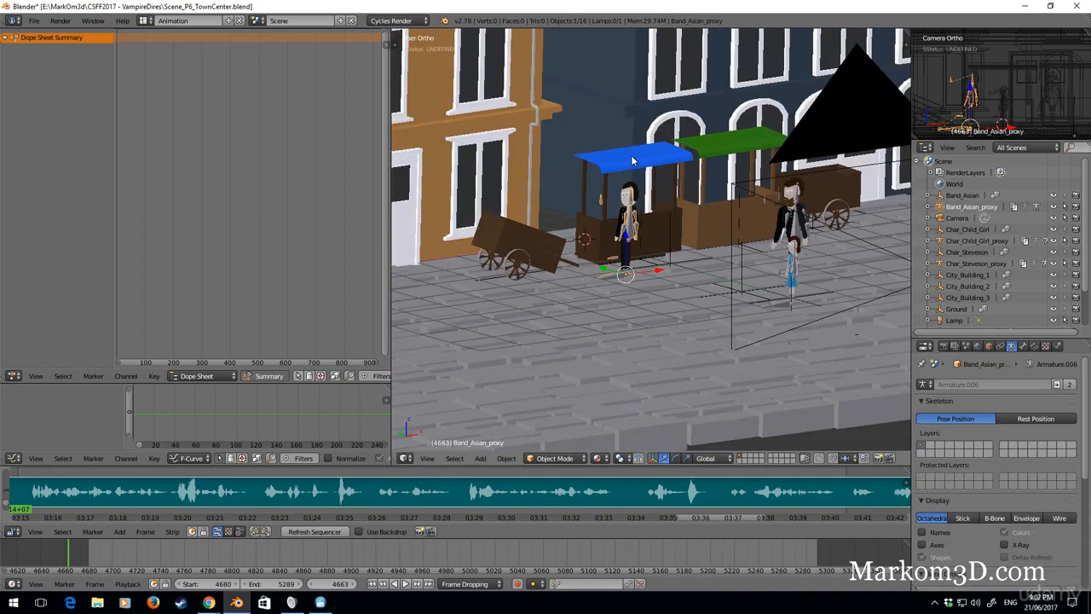
left_click(793, 247)
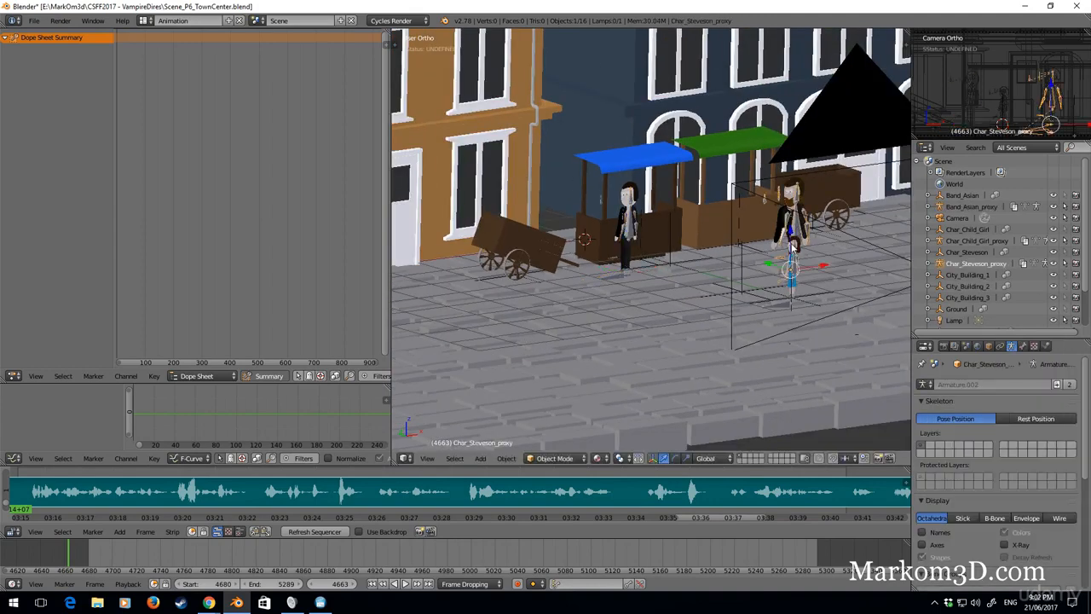
left_click(627, 230)
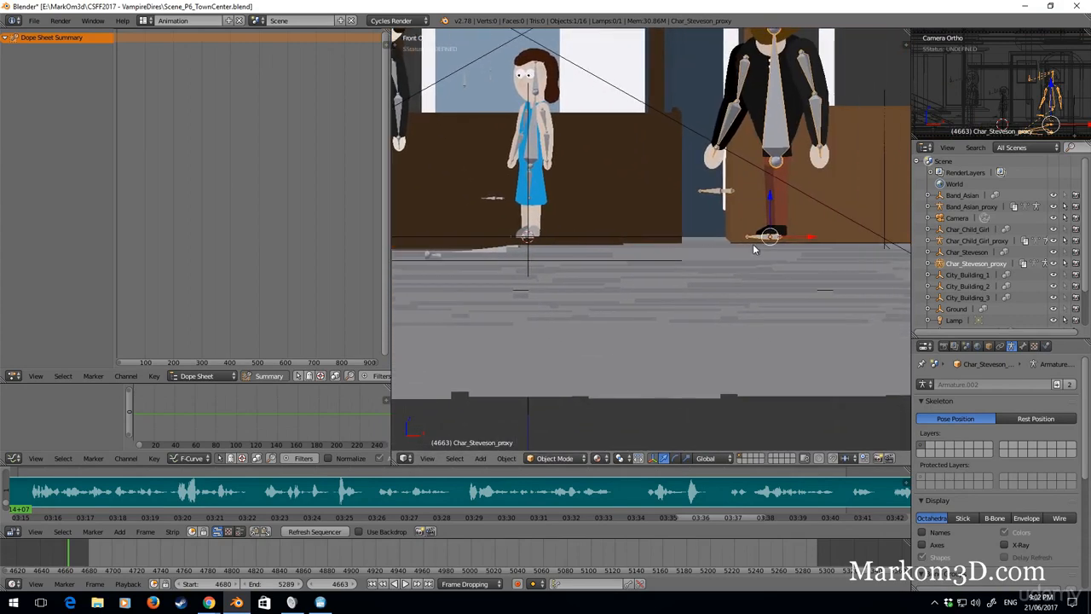
left_click_drag(771, 234, 776, 253)
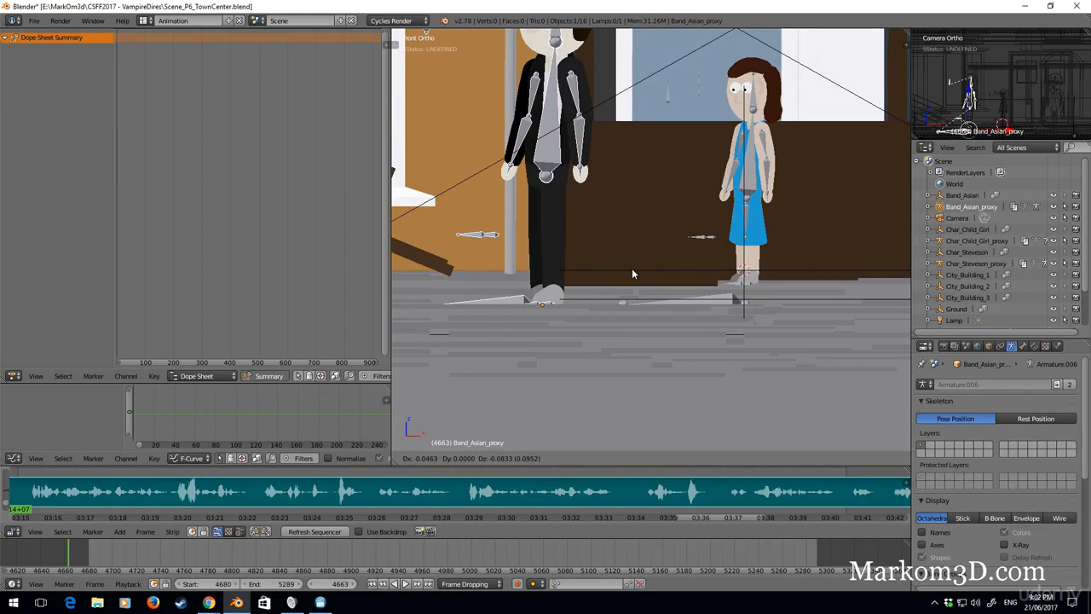
left_click(744, 283)
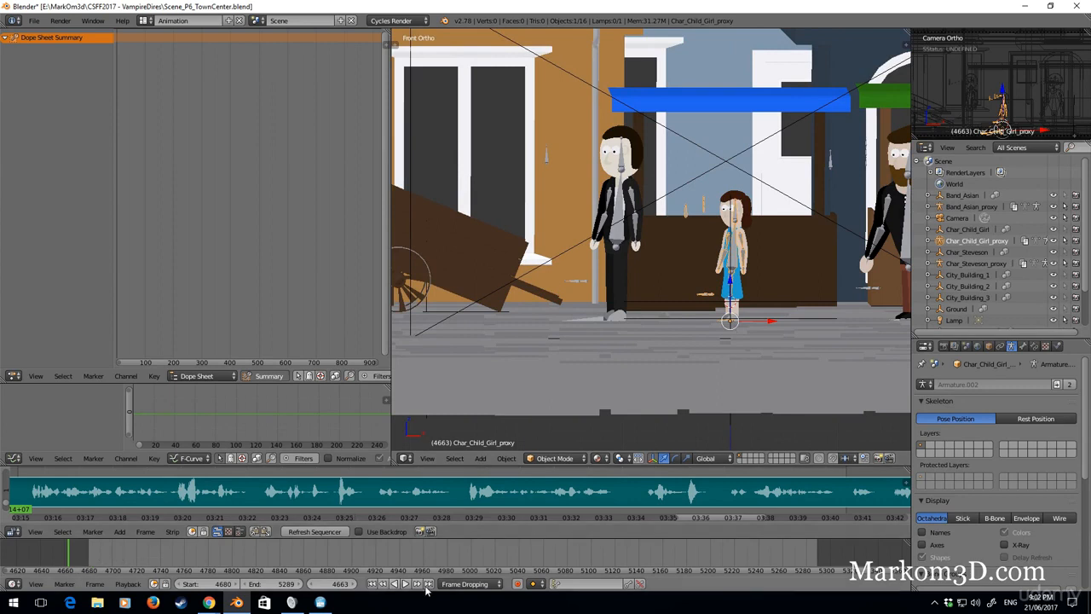
mouse_move(407, 583)
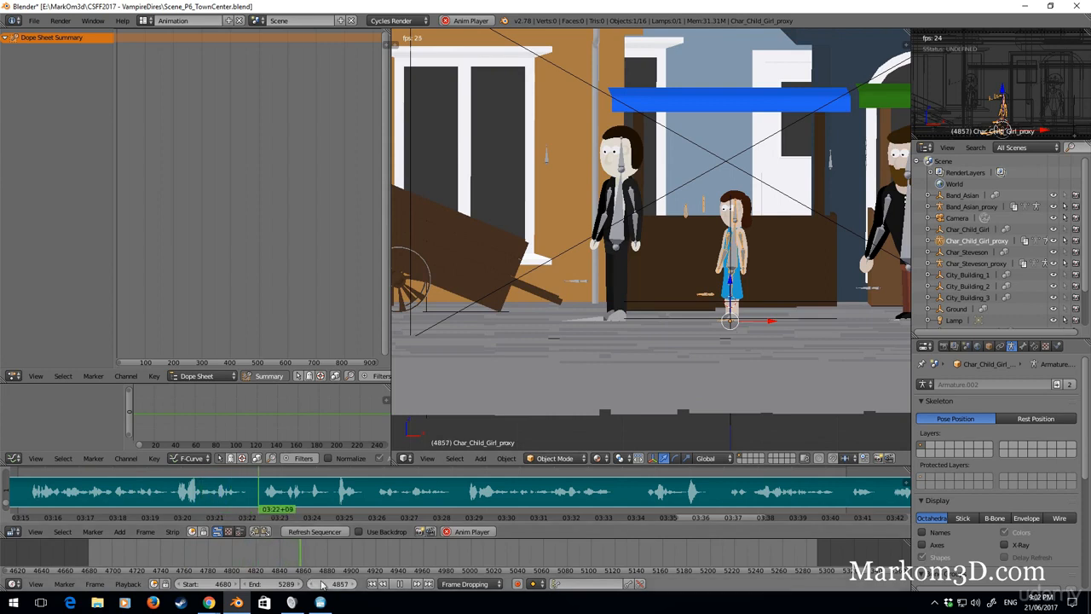
- Stop playback at frame 4815, add marker F_4815, and select Band_Asian_proxy
left_click(250, 509)
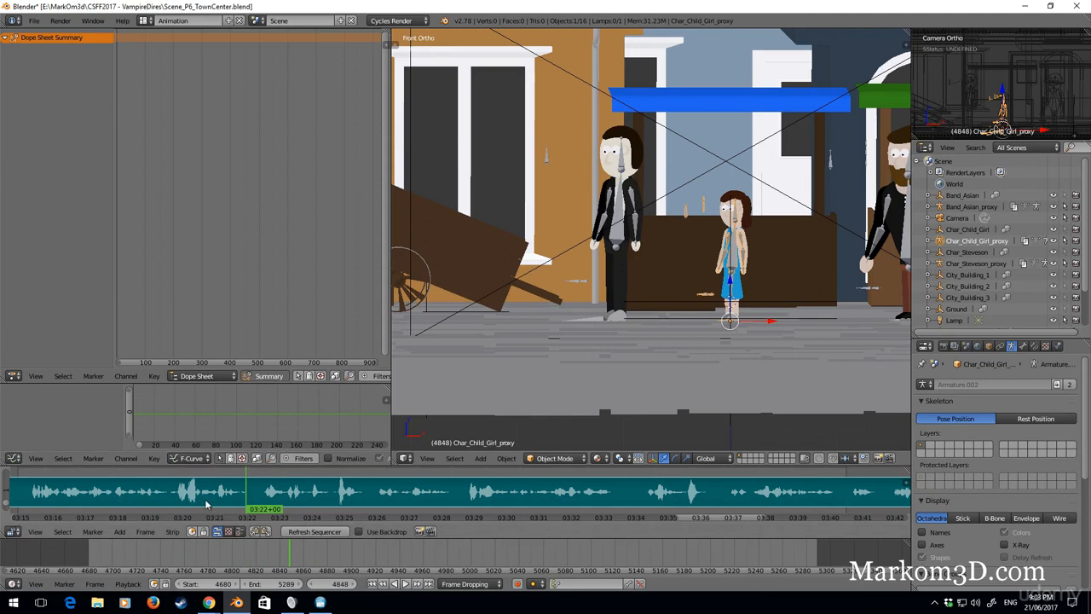
mouse_move(218, 503)
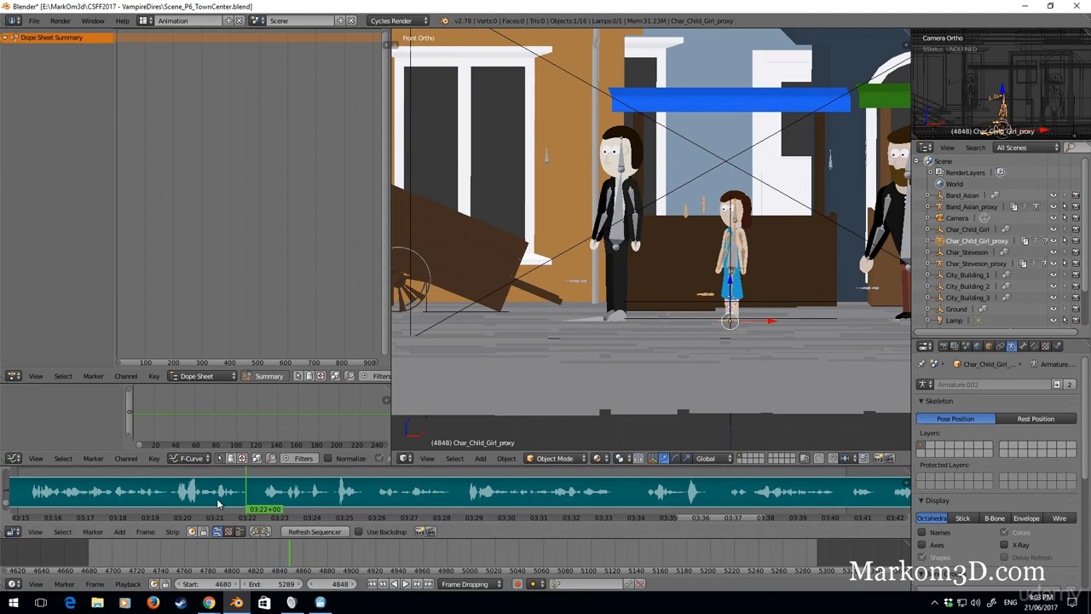
left_click(200, 503)
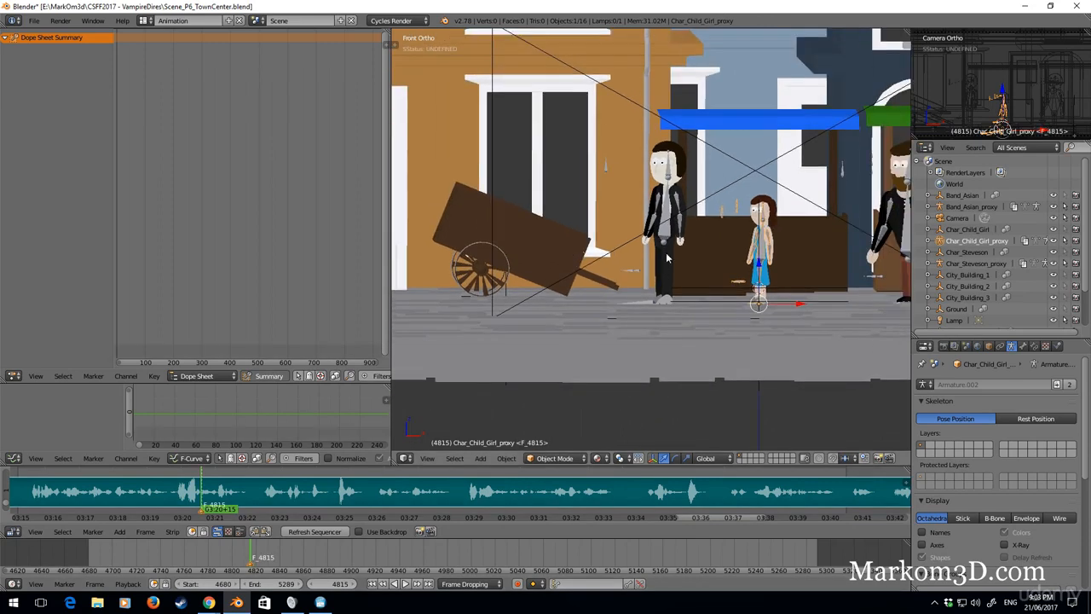
left_click(669, 214)
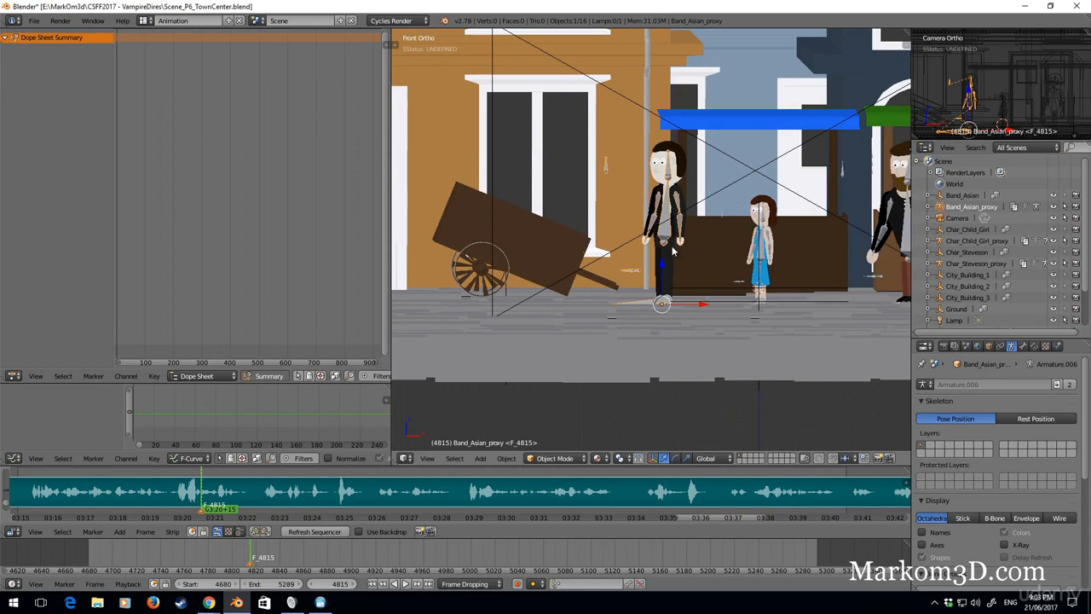
- Zoom in on Band_Asian_proxy and switch its armature into Pose Mode
scroll("up", 3)
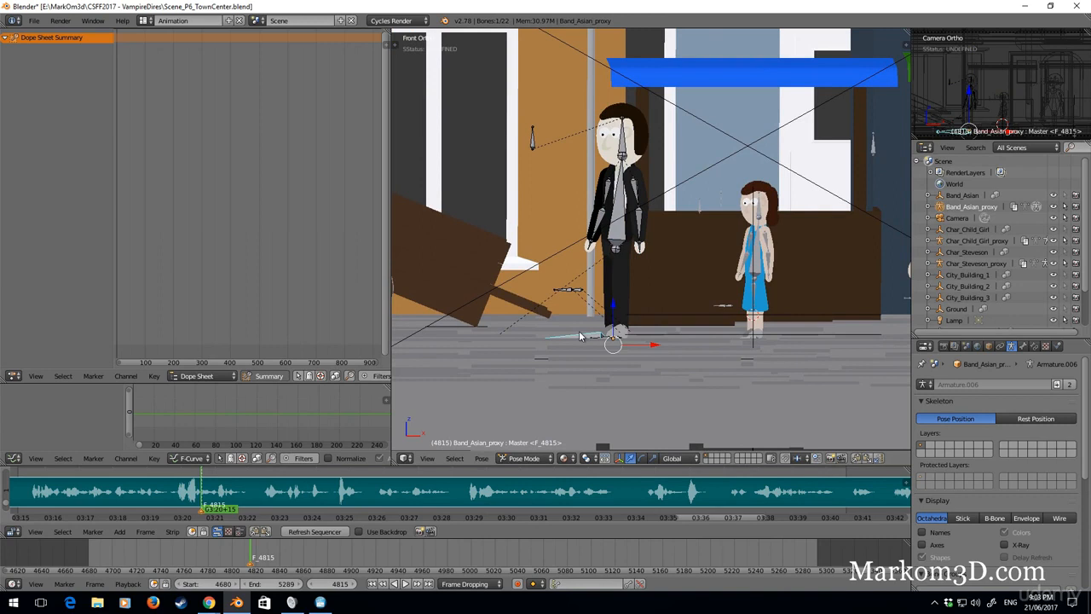
mouse_move(208, 604)
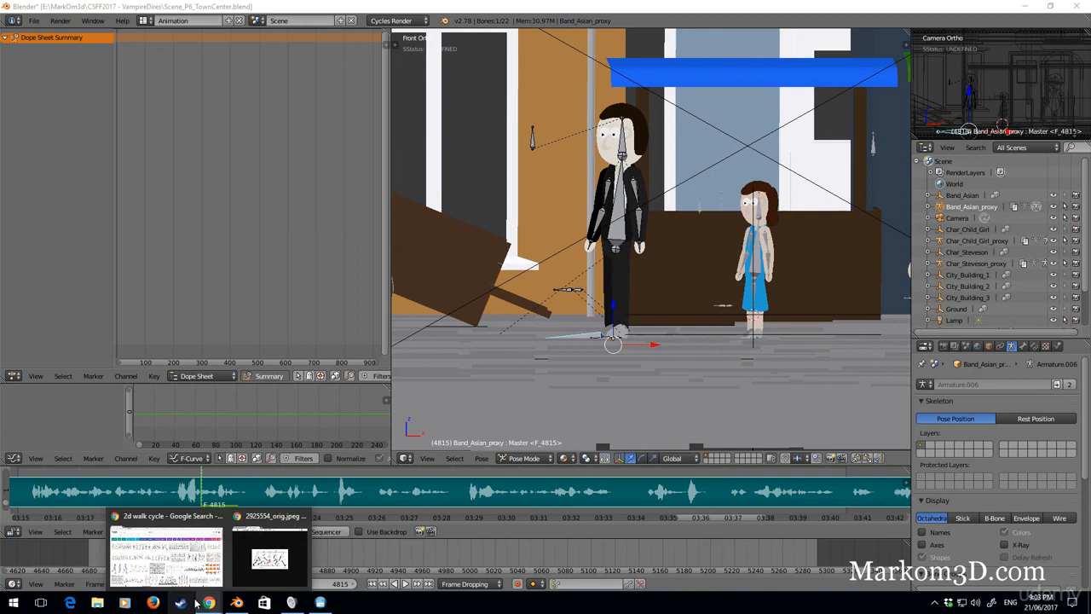
- Switch to the Chrome window with the '2d walk cycle' Google Images results
left_click(166, 554)
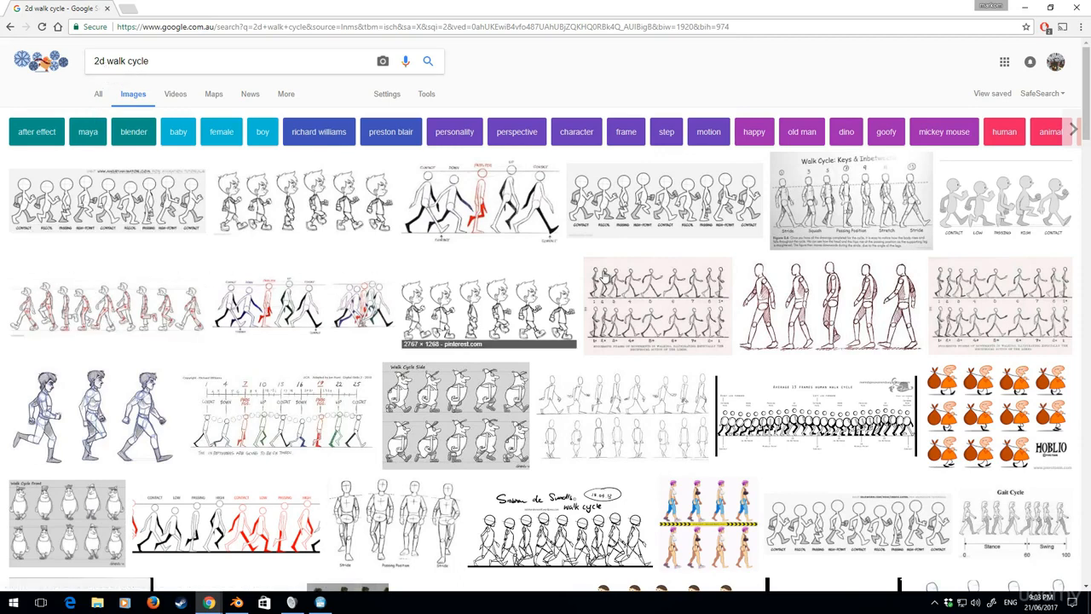
mouse_move(375, 341)
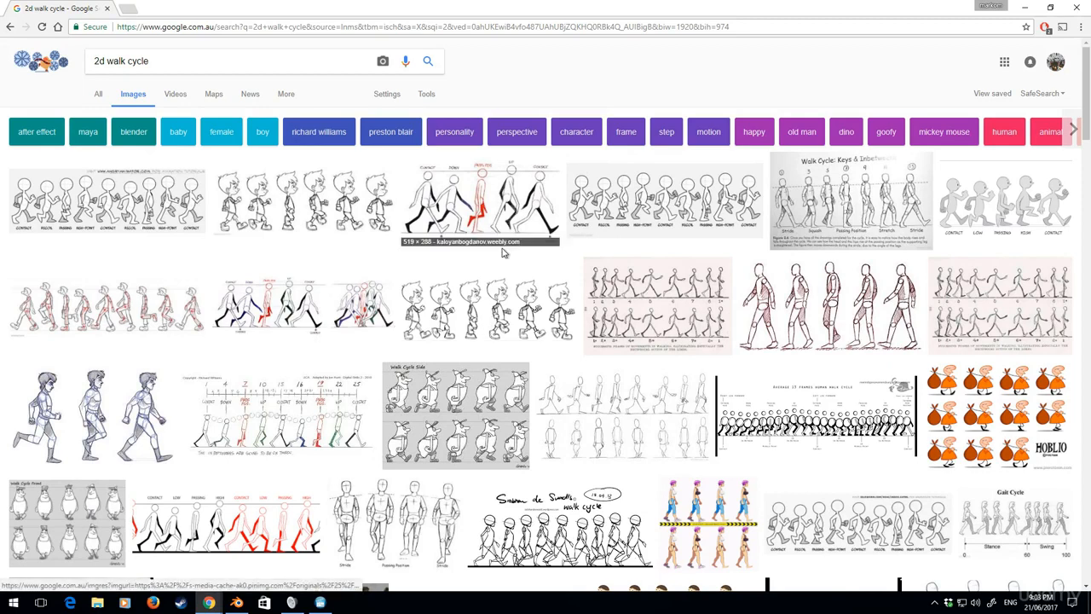
mouse_move(546, 204)
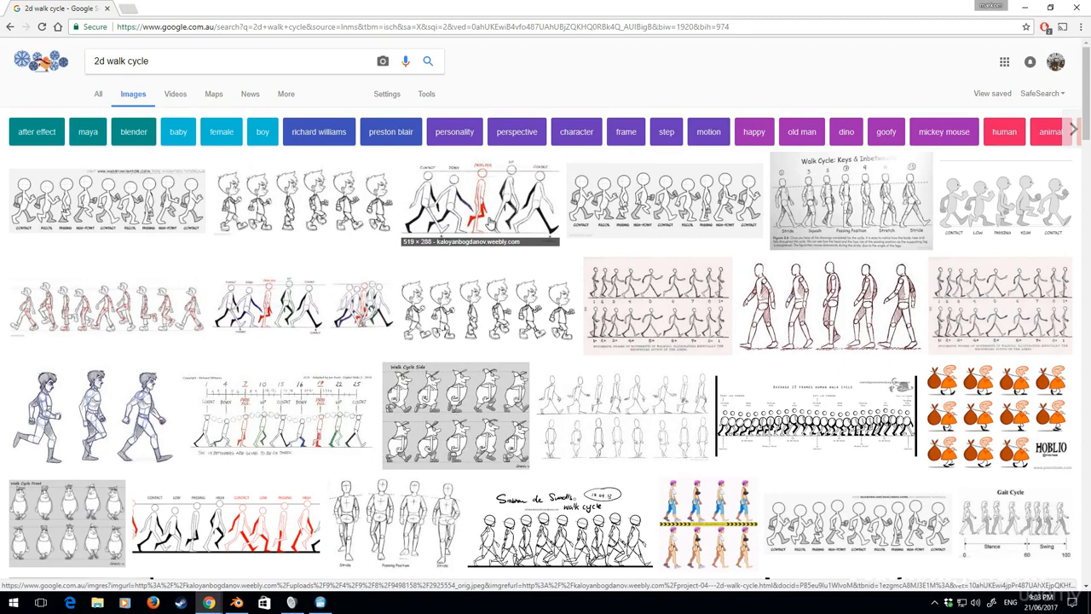
mouse_move(641, 296)
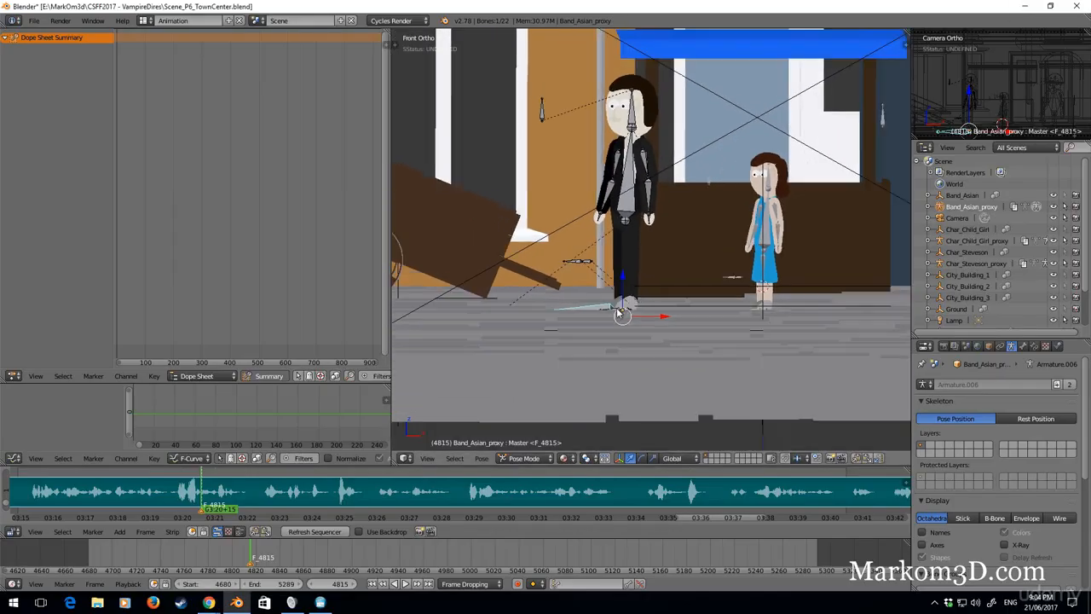
- Move the playhead from 4662 to frame 4679 and choose the LocRotScale keying set
scroll("down", 3)
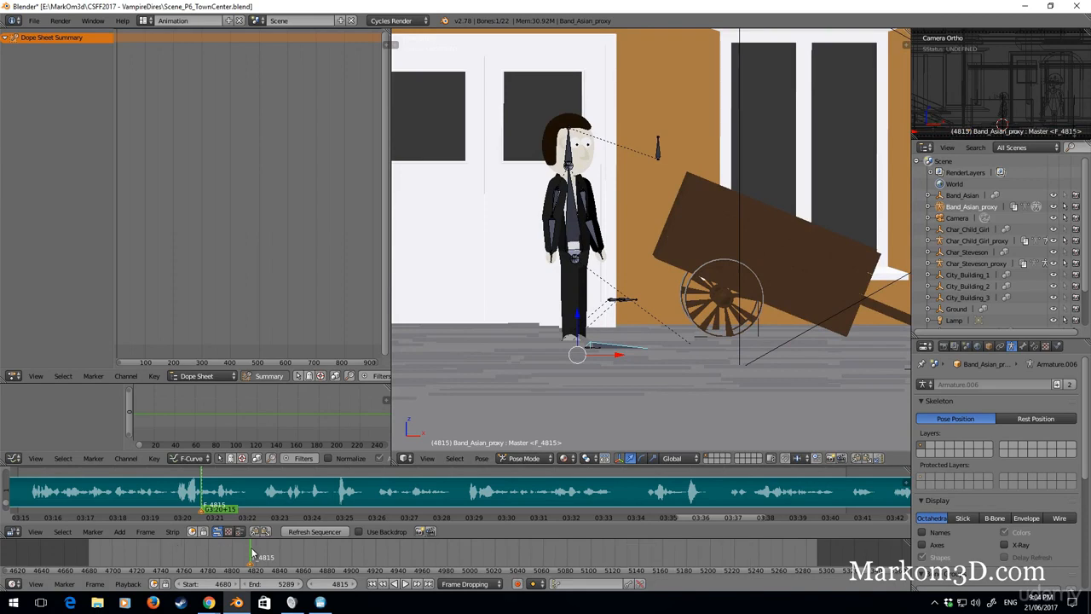
left_click(91, 552)
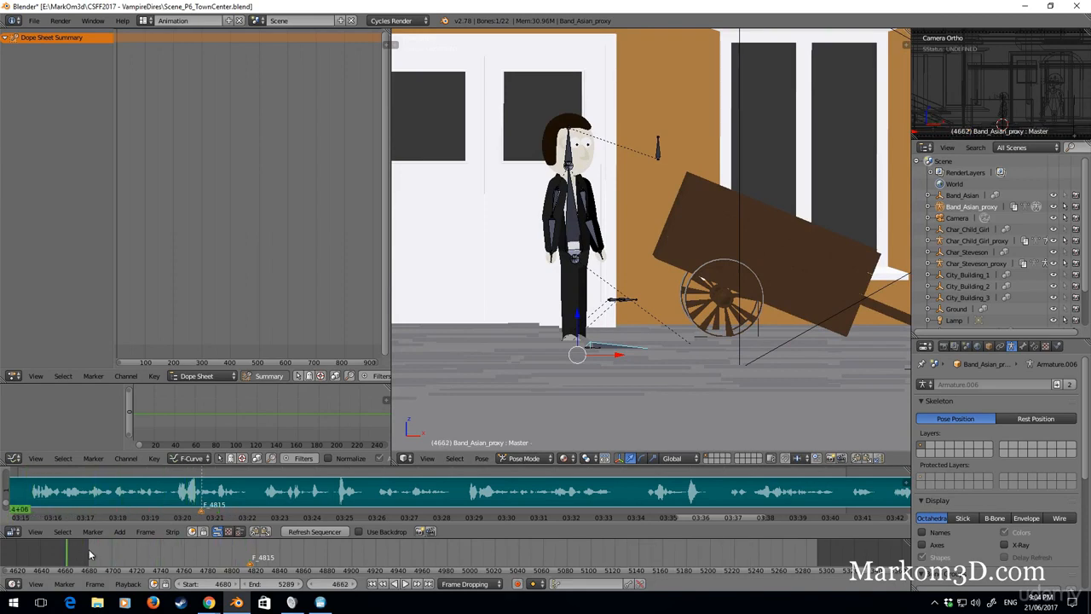
left_click(517, 584)
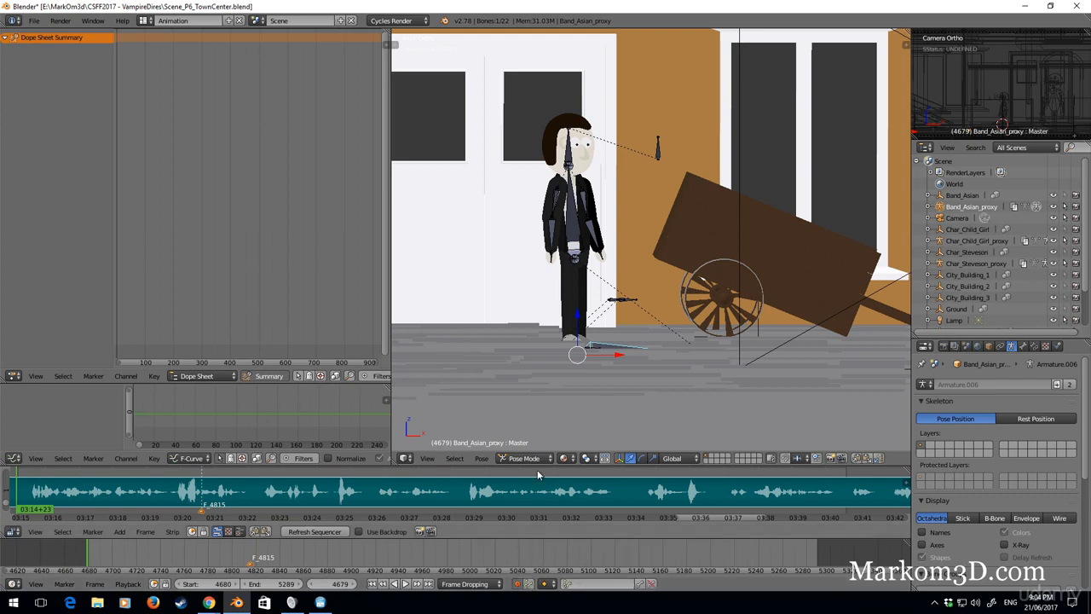
mouse_move(553, 339)
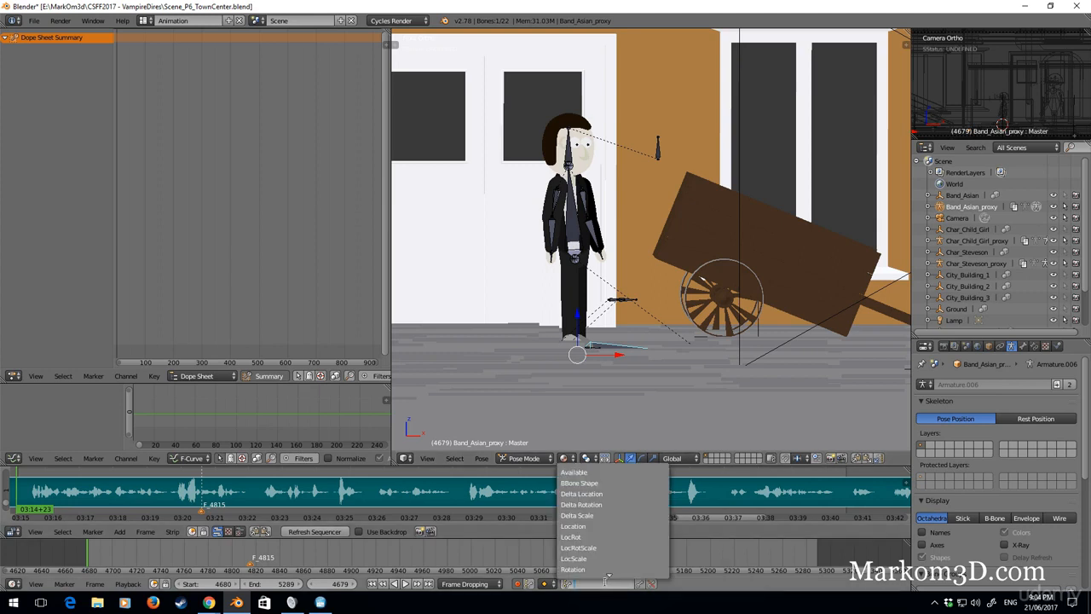
mouse_move(579, 547)
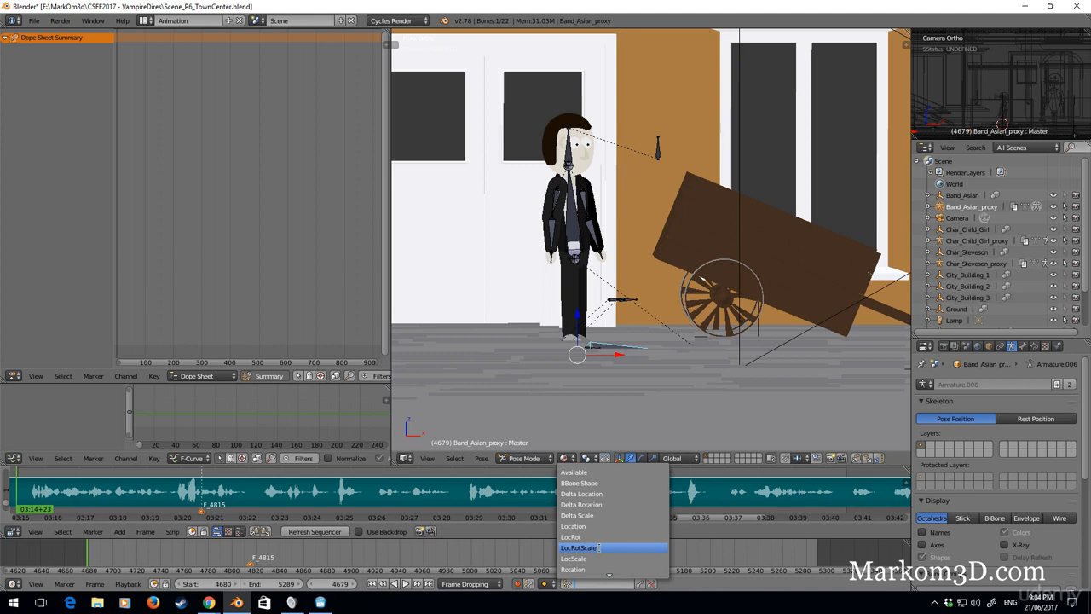
left_click(579, 547)
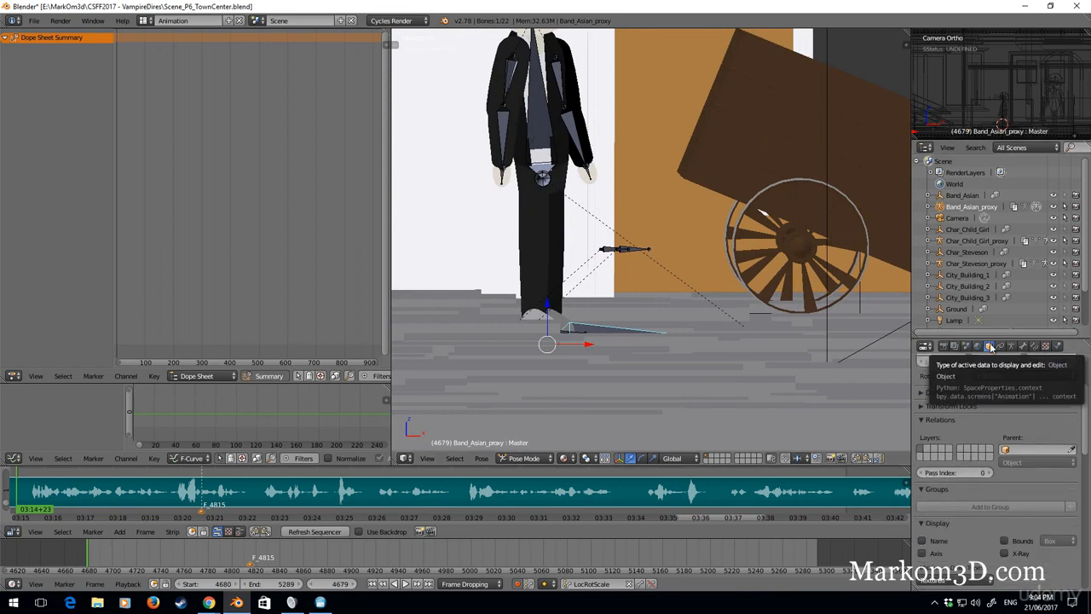
- Turn on X-Ray and move the Body and foot control bones into a keyed stride
left_click(989, 345)
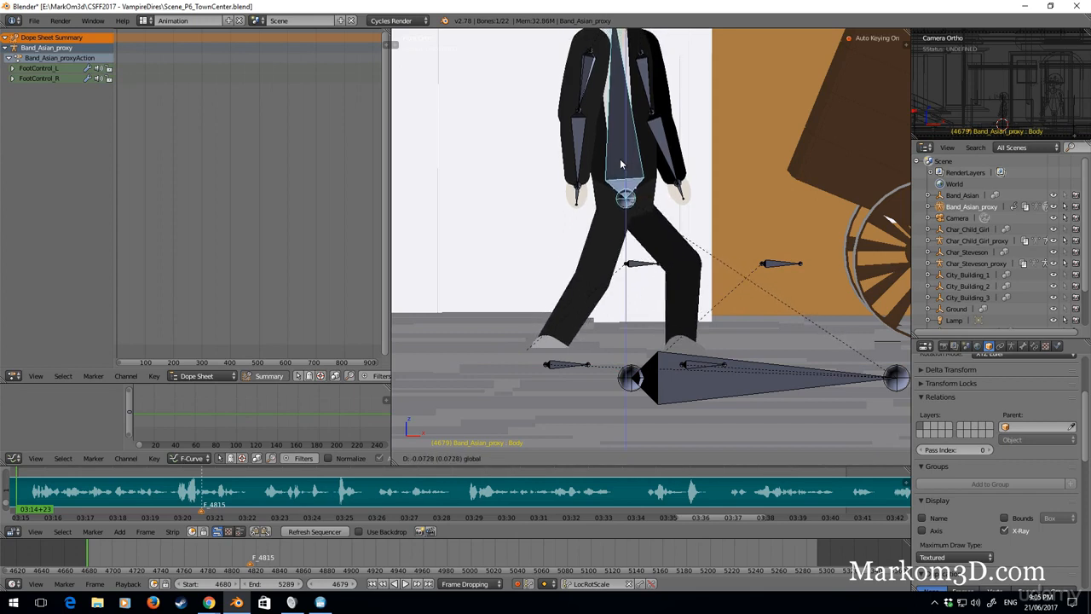
left_click(625, 199)
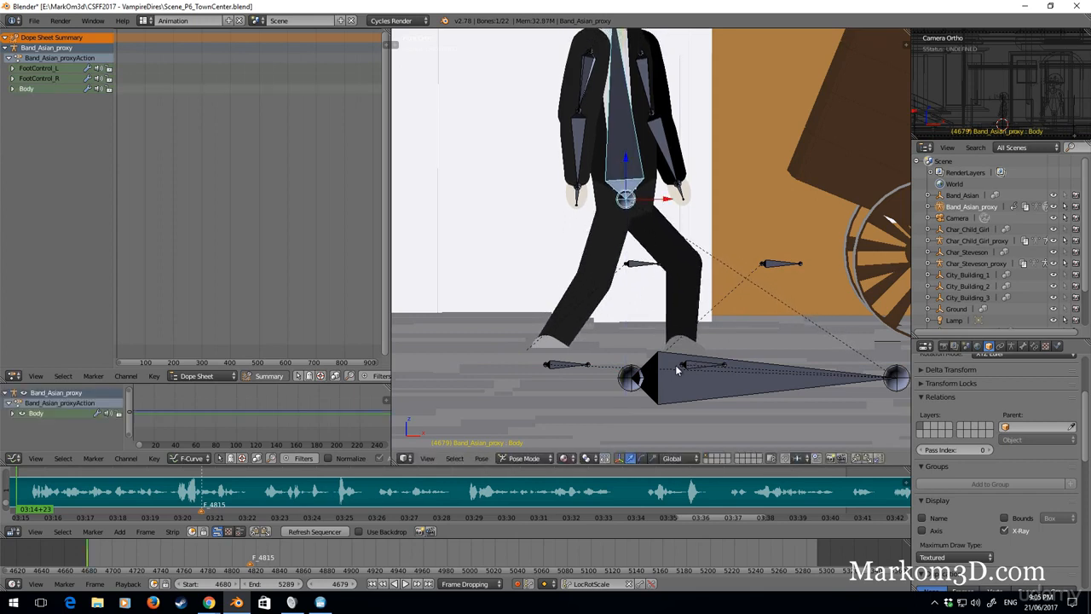
left_click(552, 364)
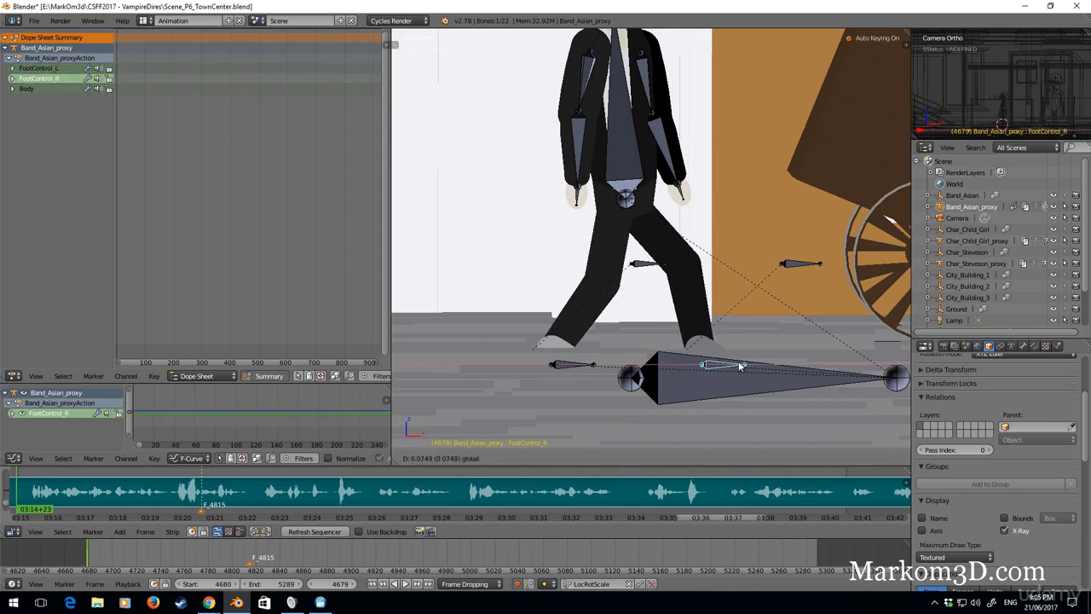
left_click(702, 365)
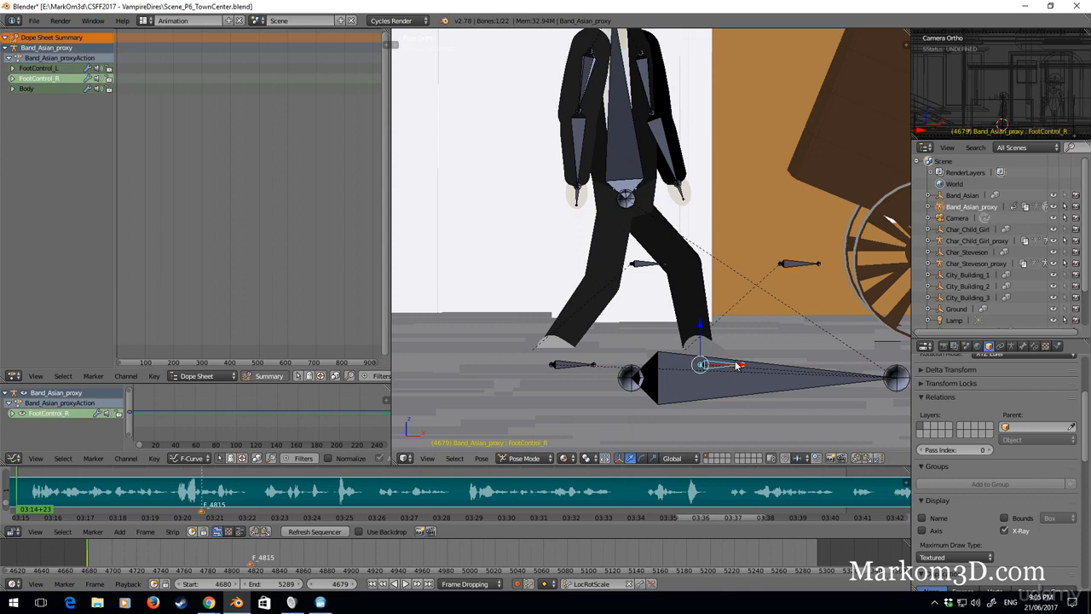
mouse_move(584, 260)
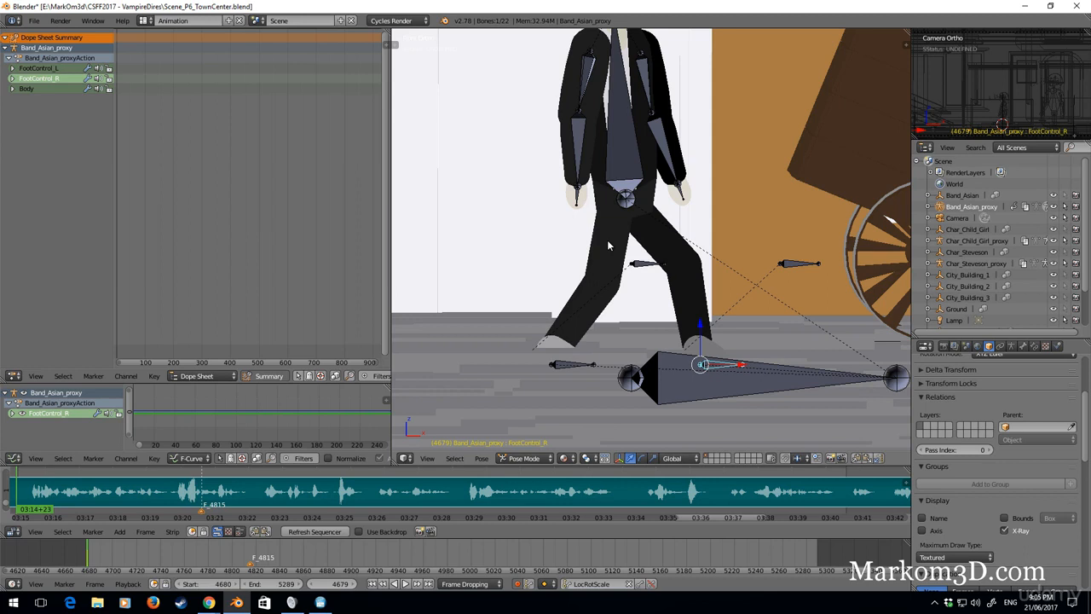
mouse_move(674, 253)
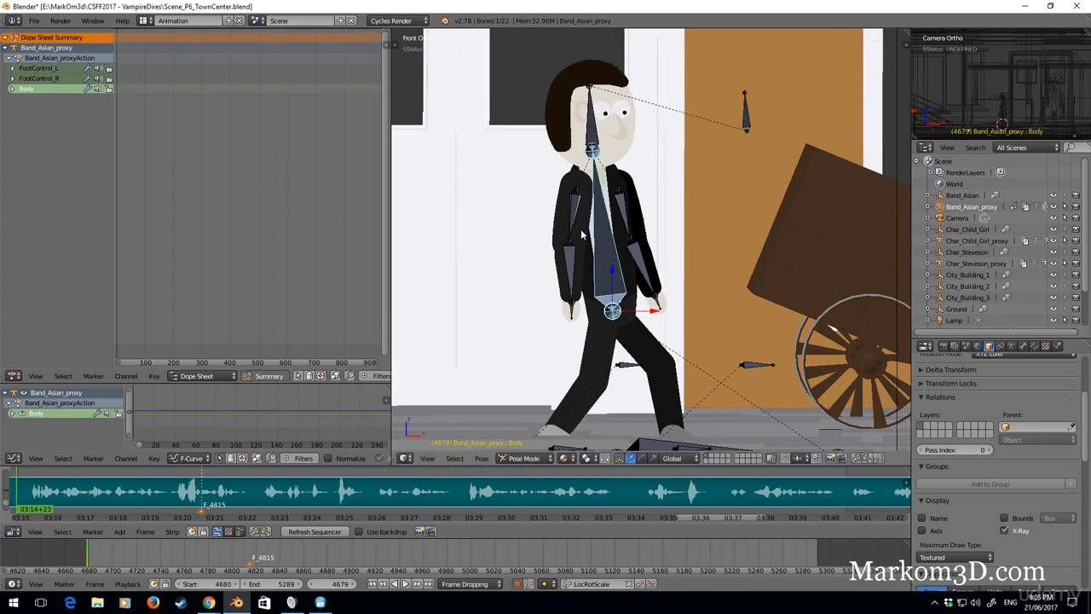
- Select the left forearm bone and swing the arm forward into the stride
left_click(580, 192)
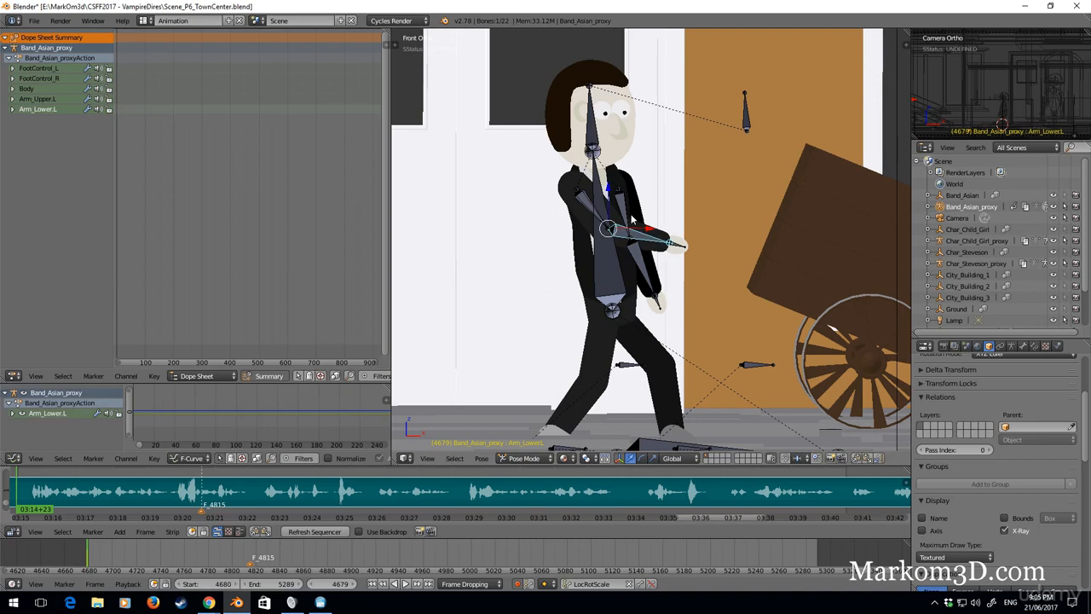
left_click_drag(648, 243, 712, 218)
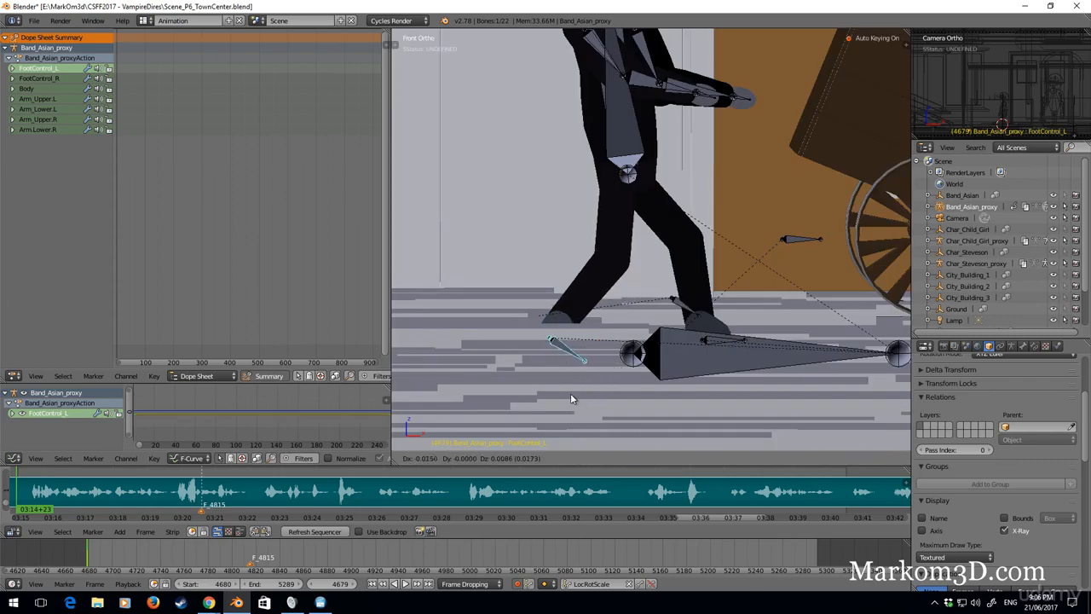
- Confirm the left foot, key all bones with LocRotScale, and advance to frame 4683
left_click(552, 346)
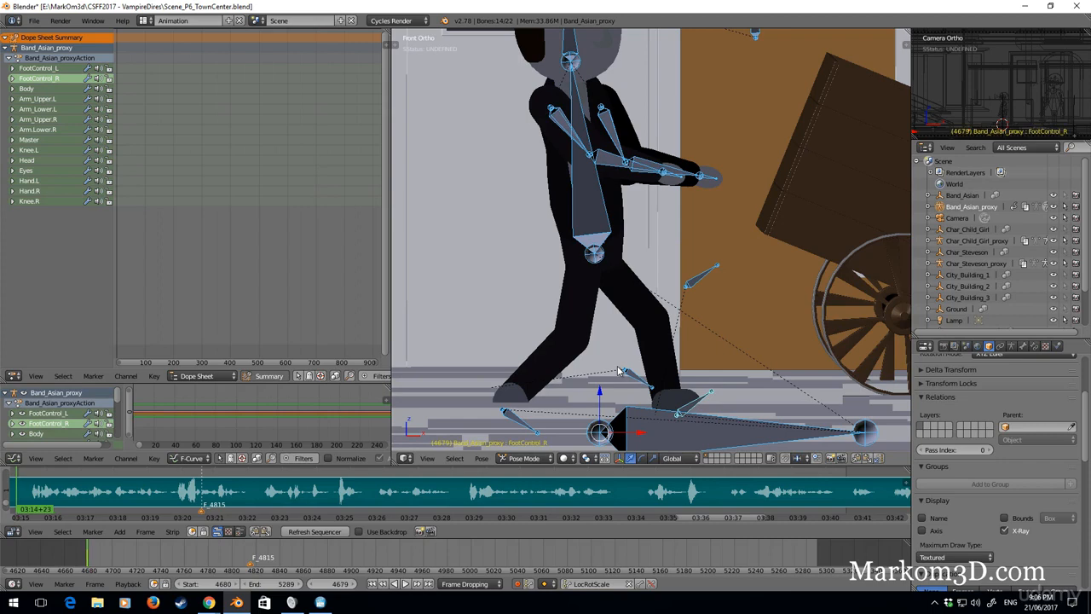
mouse_move(651, 318)
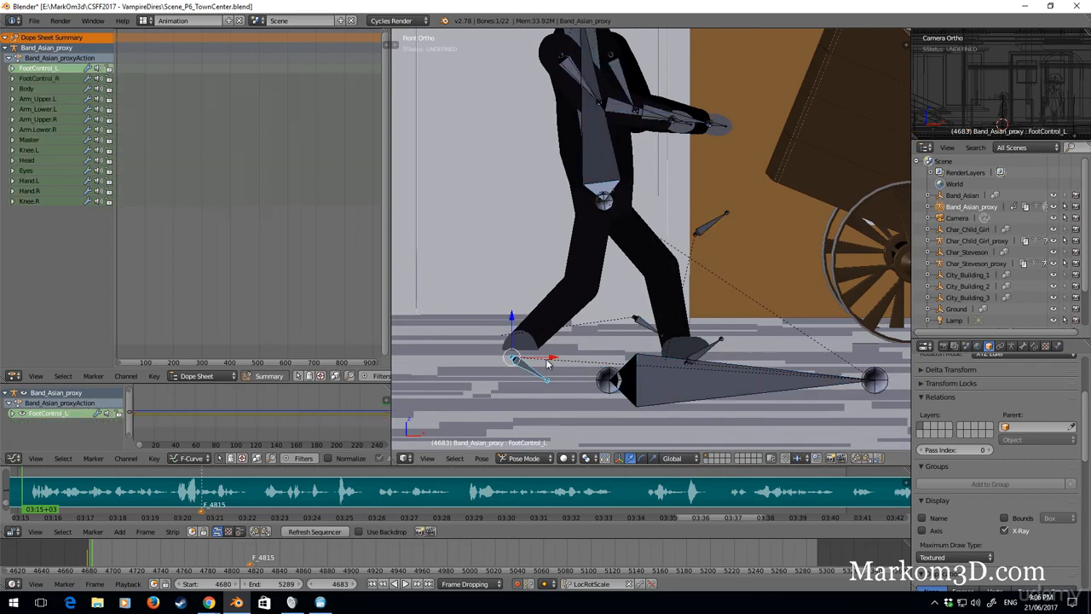
- Move the left foot forward and slide the right foot back under the body
left_click_drag(511, 358, 635, 358)
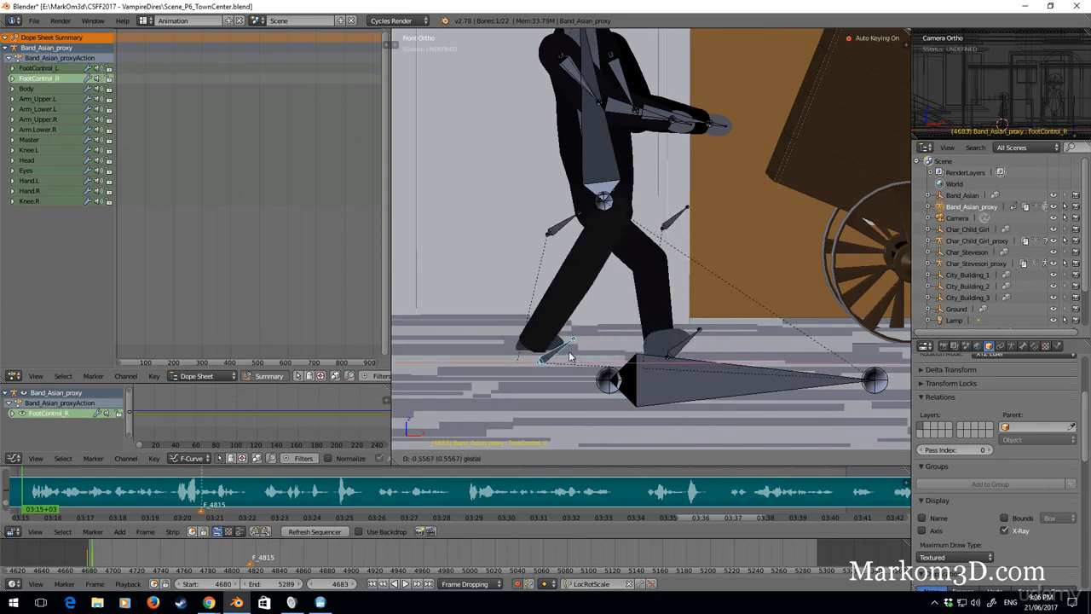
left_click(537, 366)
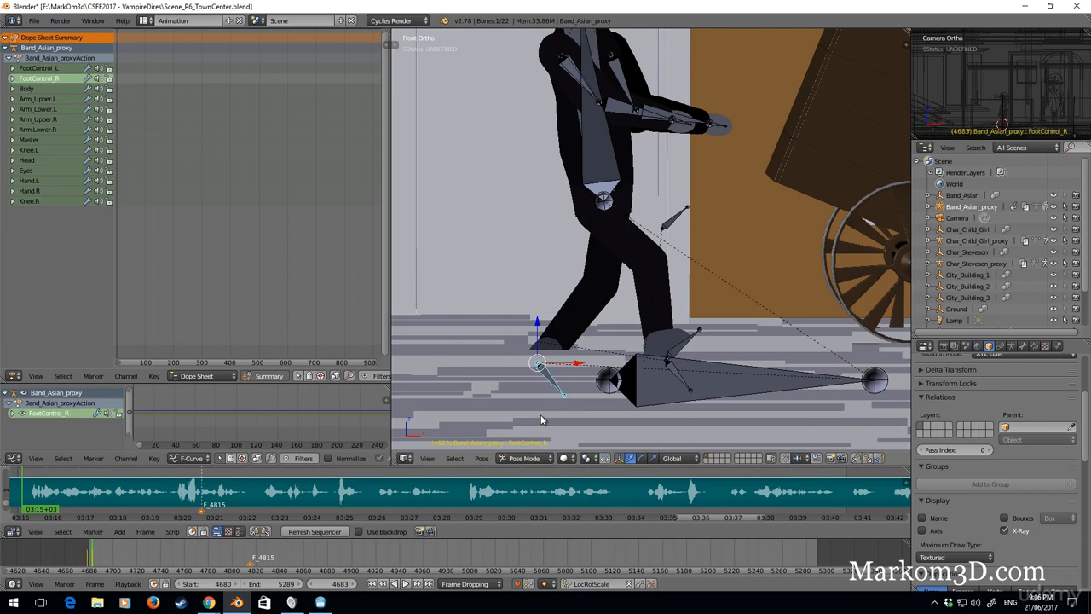
left_click_drag(537, 365, 561, 369)
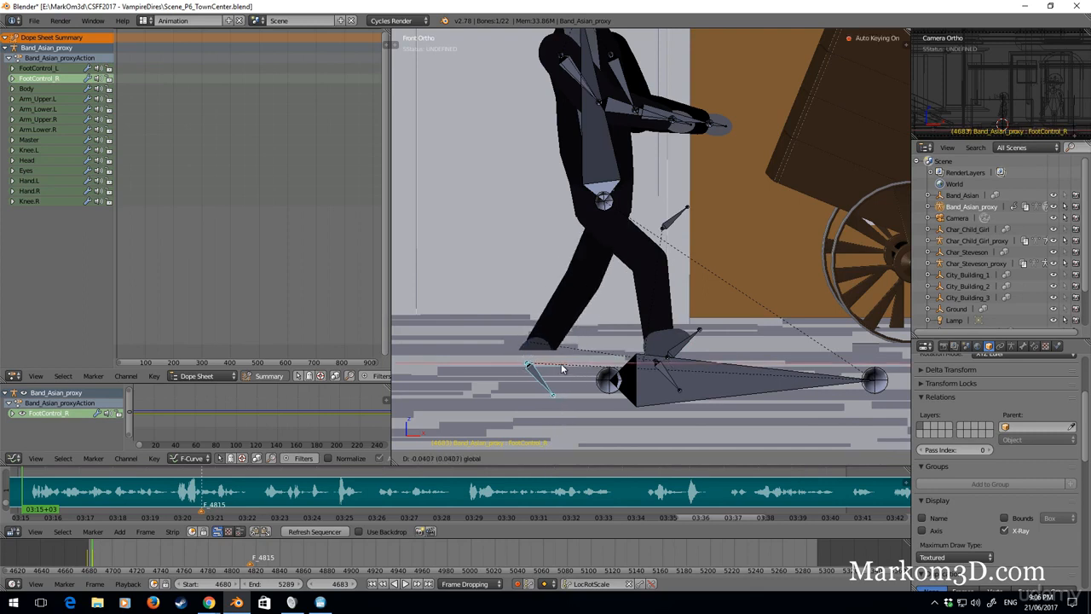
left_click(668, 357)
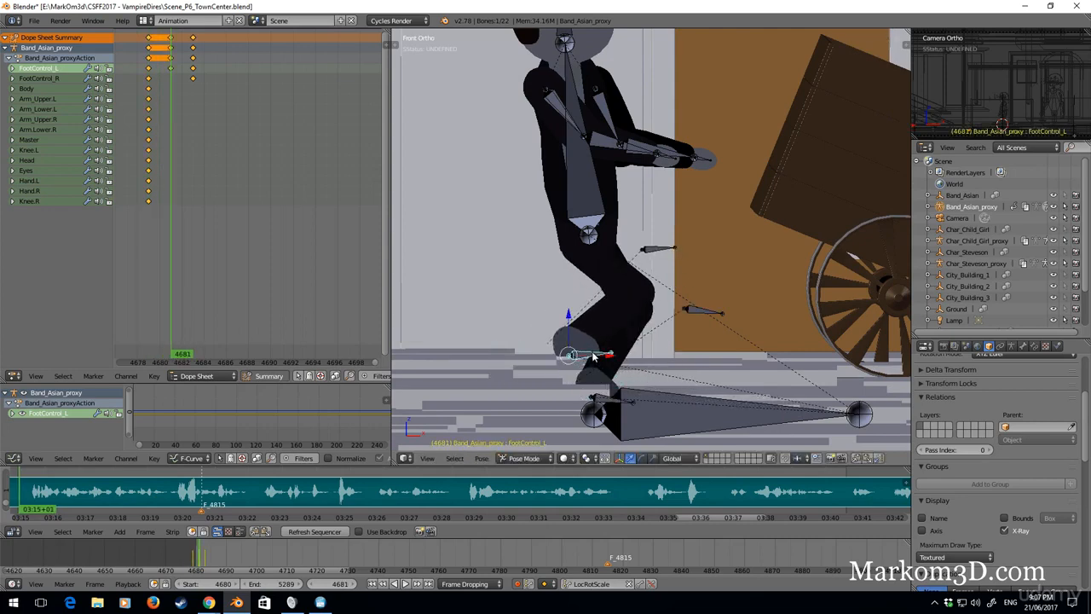
- Tilt the lifted left foot under the body and key the in-between at 4682
left_click_drag(572, 354, 588, 350)
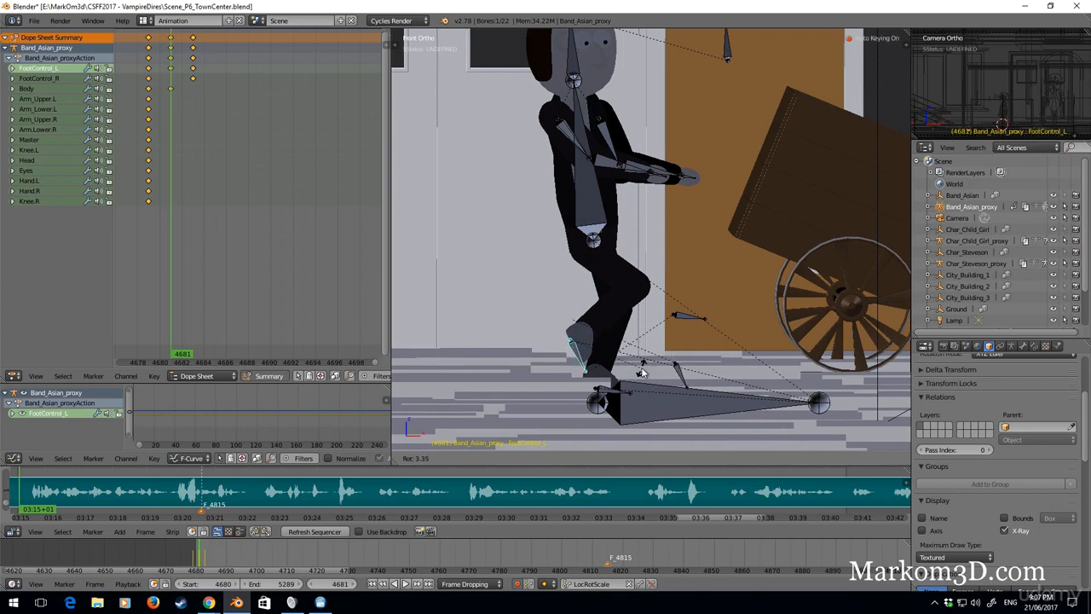
left_click(580, 341)
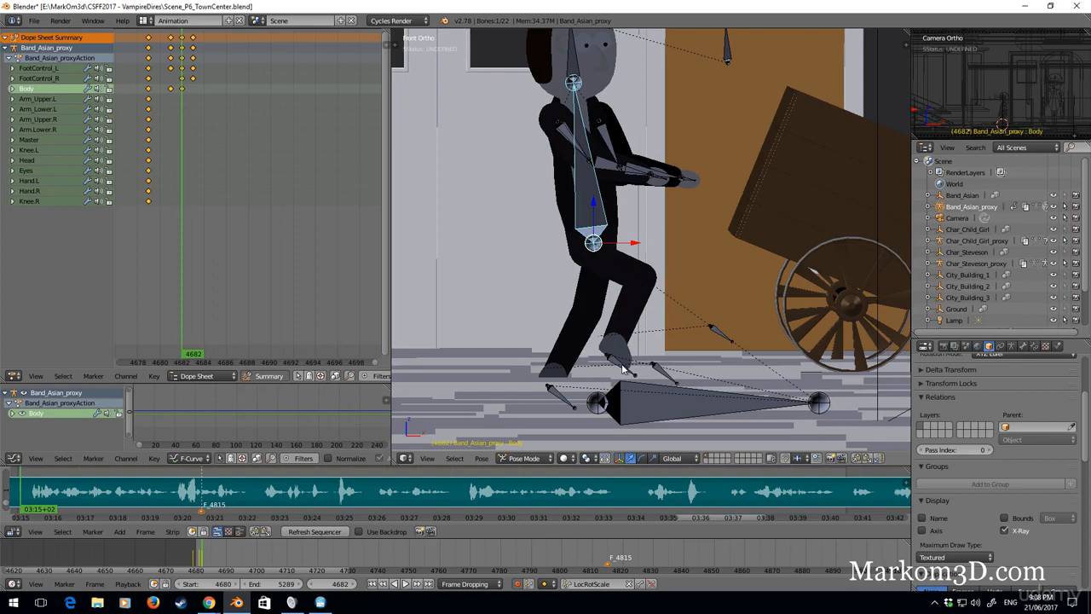
- Return to frame 4679, select all bones and copy the opening stride pose
key("Right")
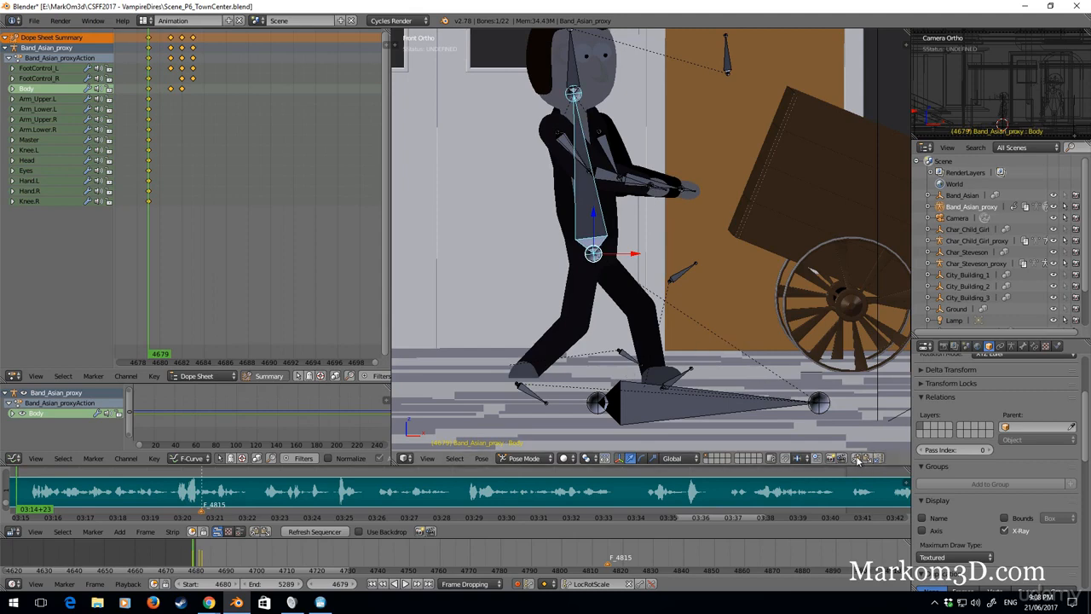
mouse_move(582, 243)
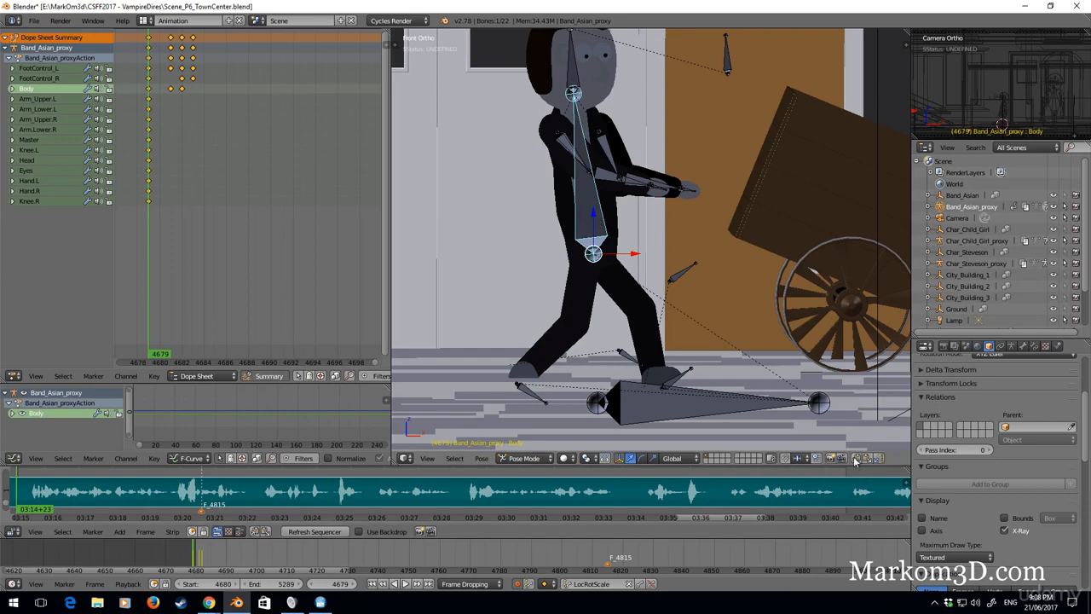
mouse_move(791, 415)
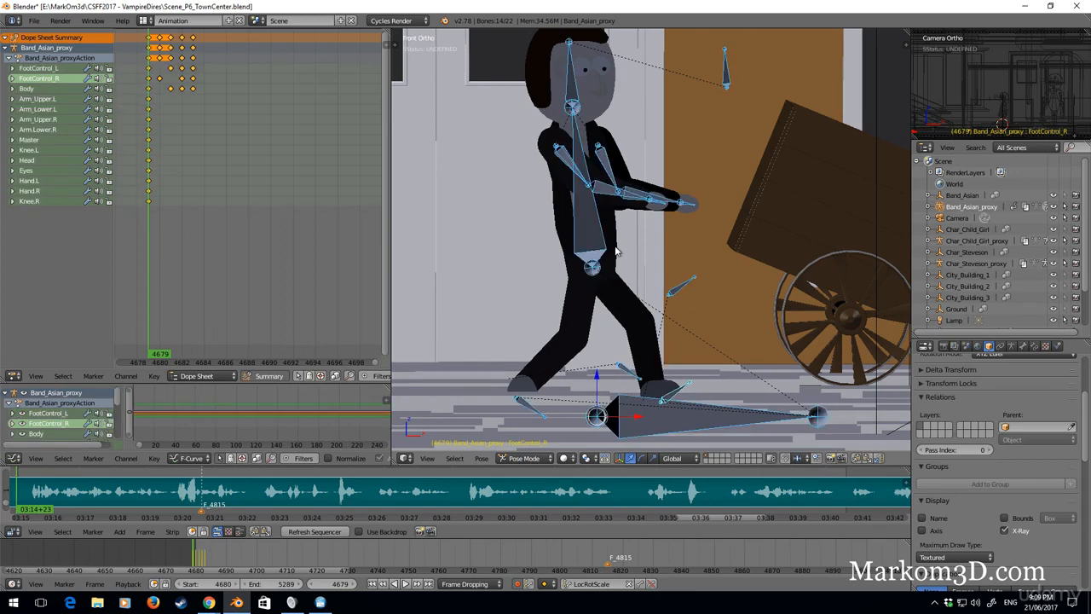
mouse_move(751, 320)
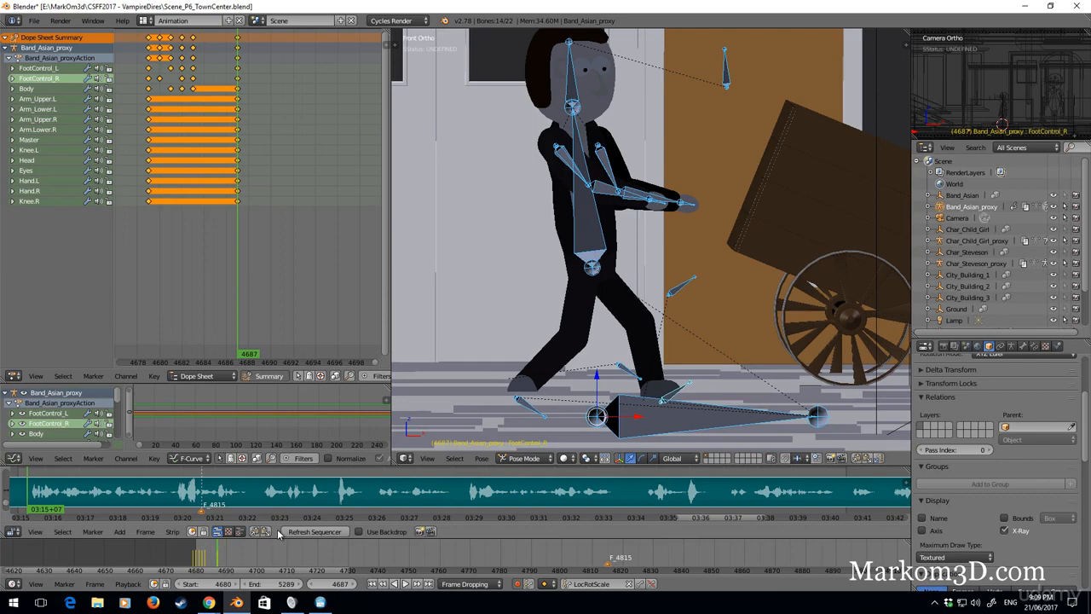
mouse_move(639, 298)
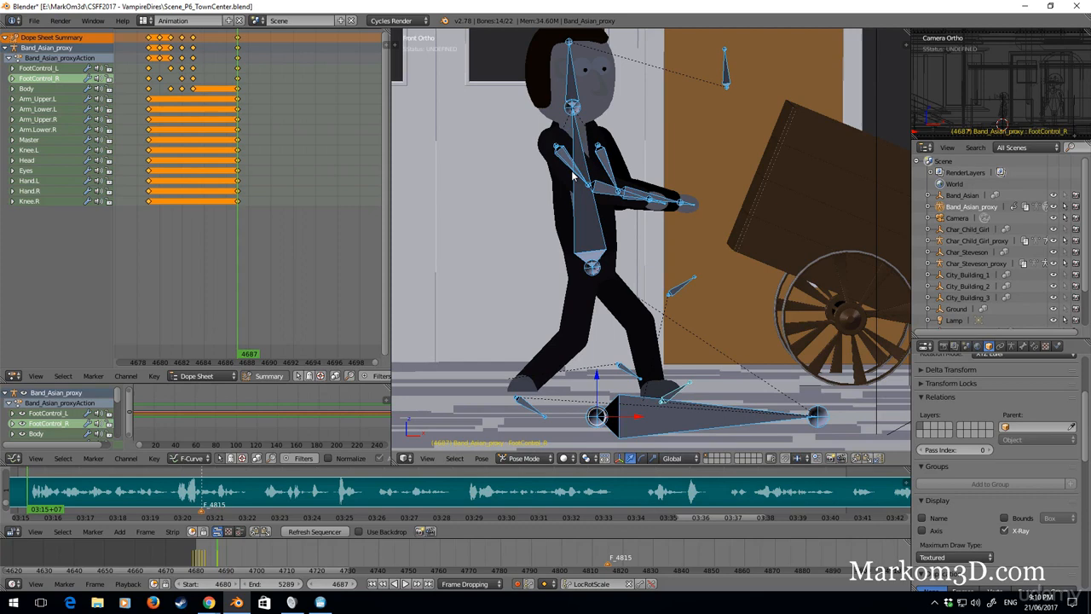
mouse_move(719, 232)
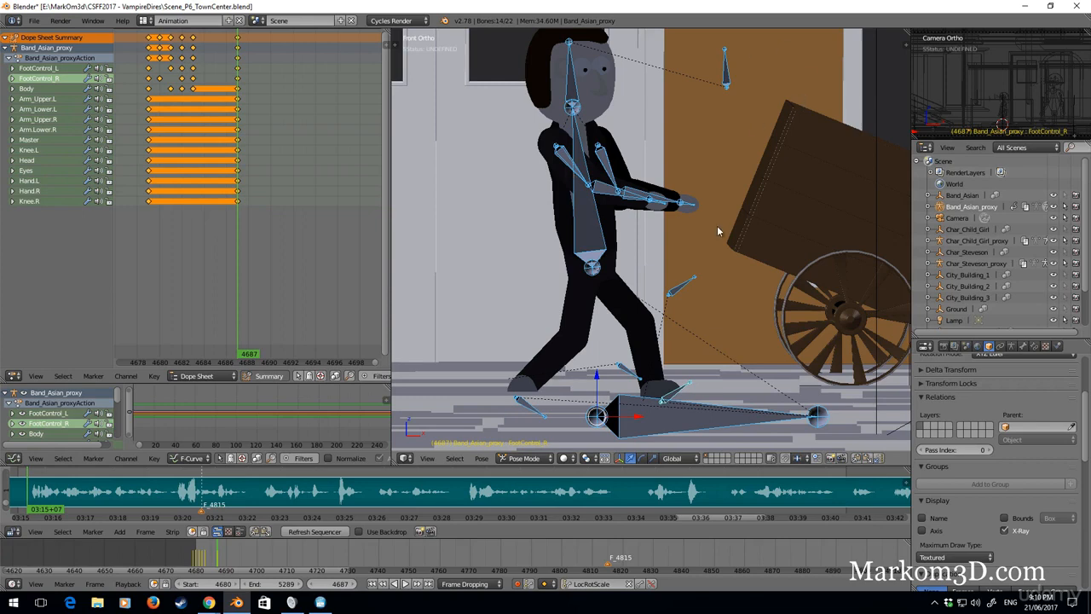
mouse_move(537, 140)
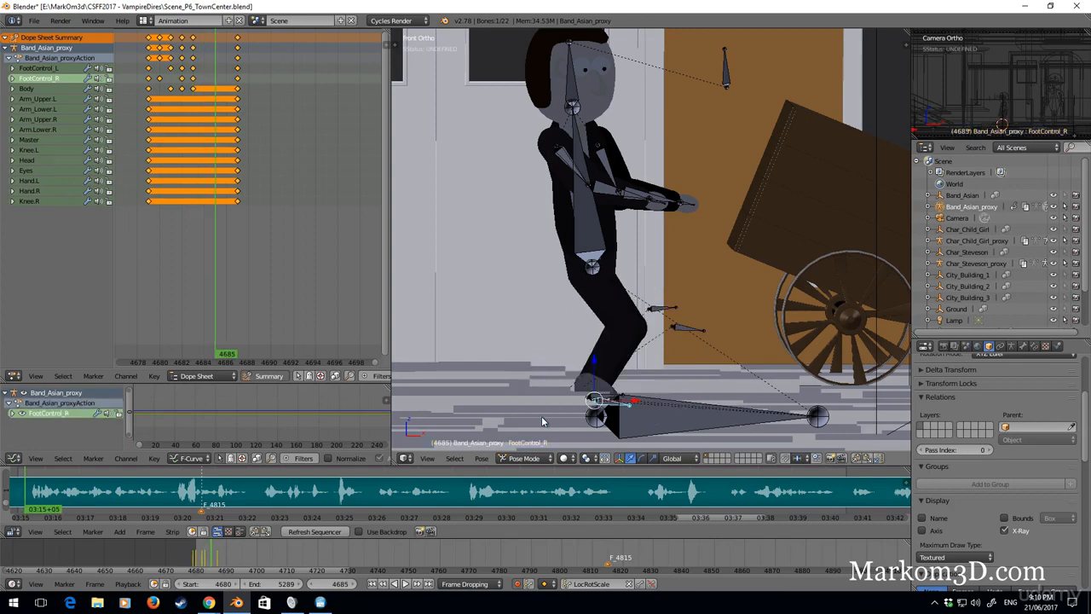
mouse_move(594, 367)
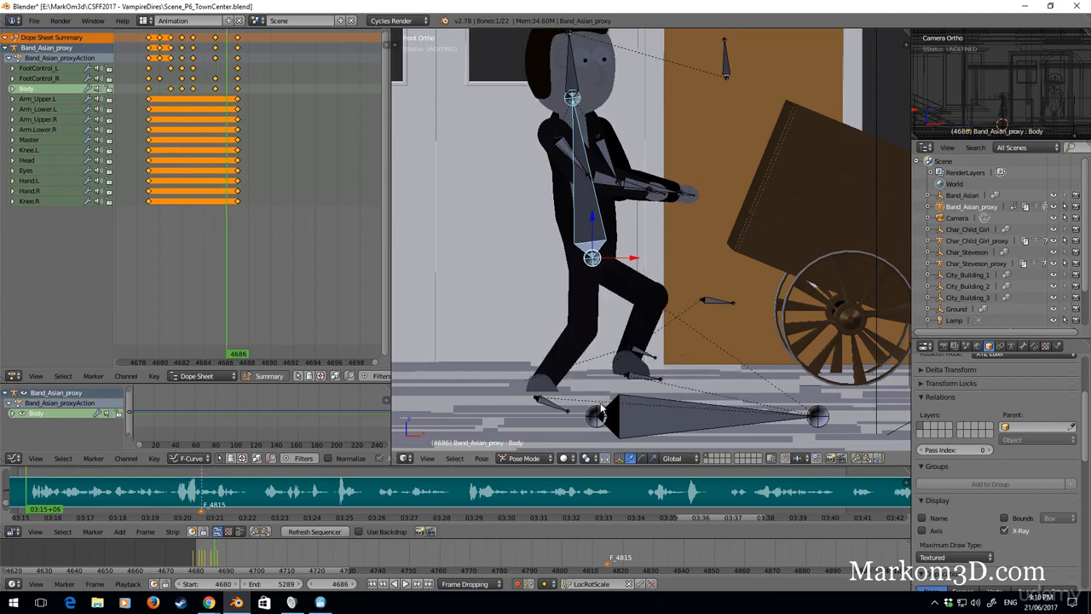
- Confirm the Body bone's new stride pose on the walk-cycle frames around 4685–4687
left_click(627, 375)
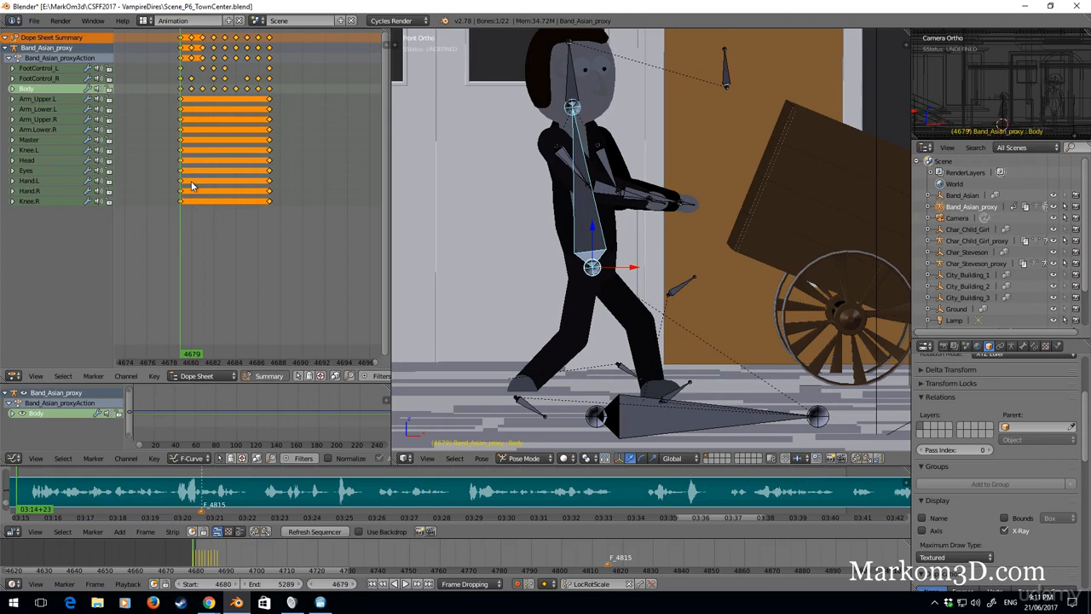
- Select the walk-cycle keys, place two duplicated copies after it, and play back
left_click_drag(192, 186, 277, 186)
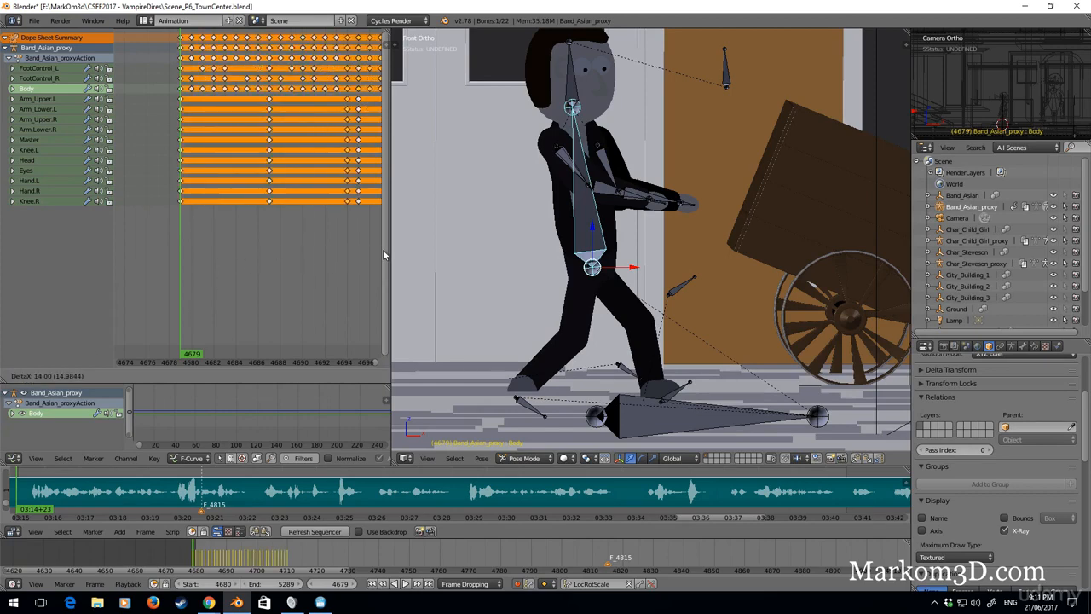
left_click(188, 376)
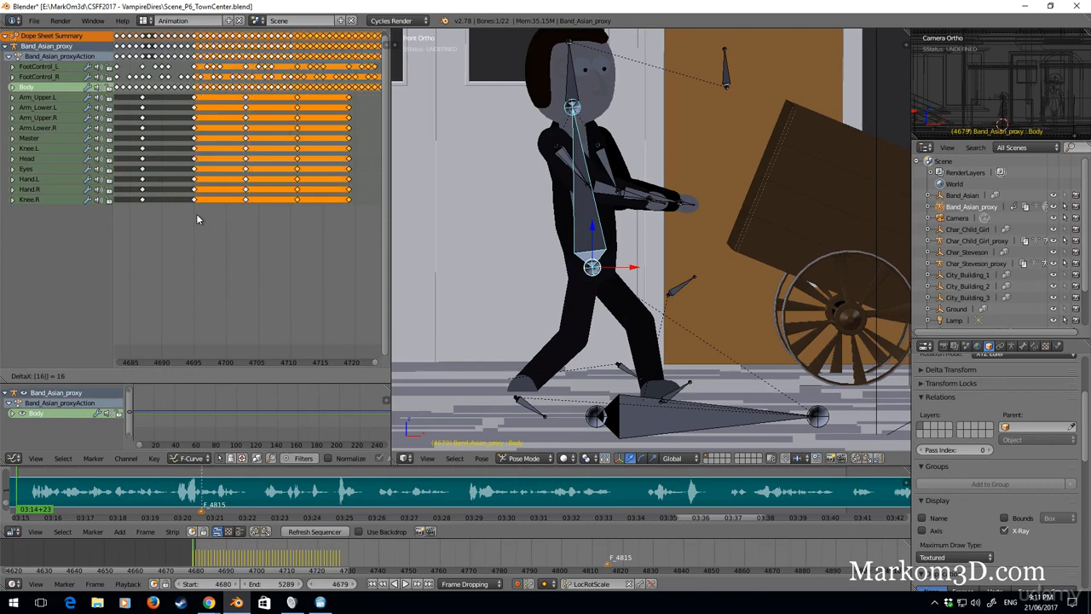
left_click(194, 376)
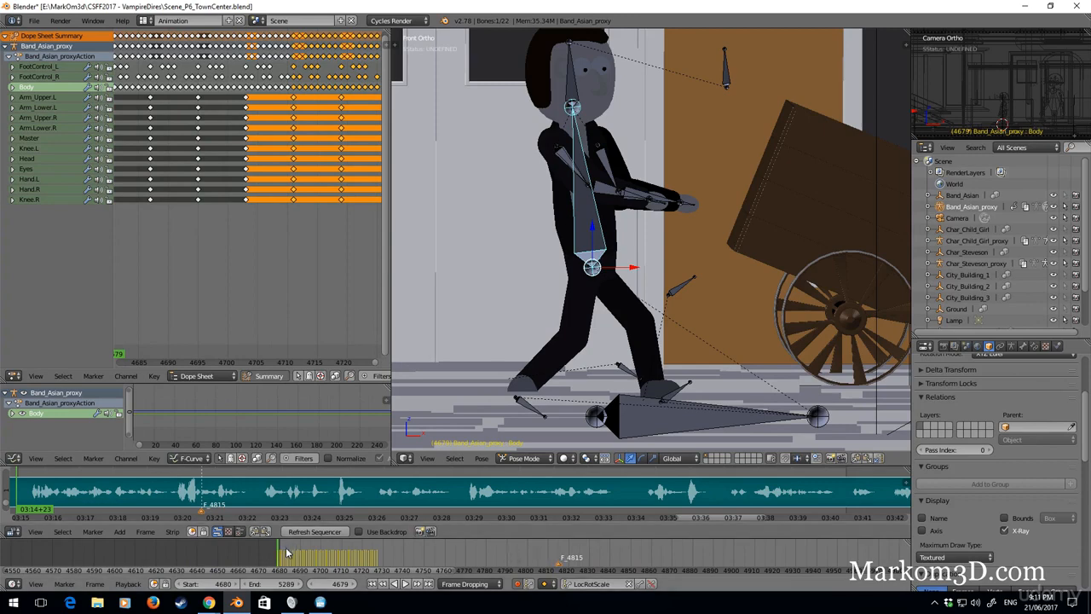
left_click(401, 583)
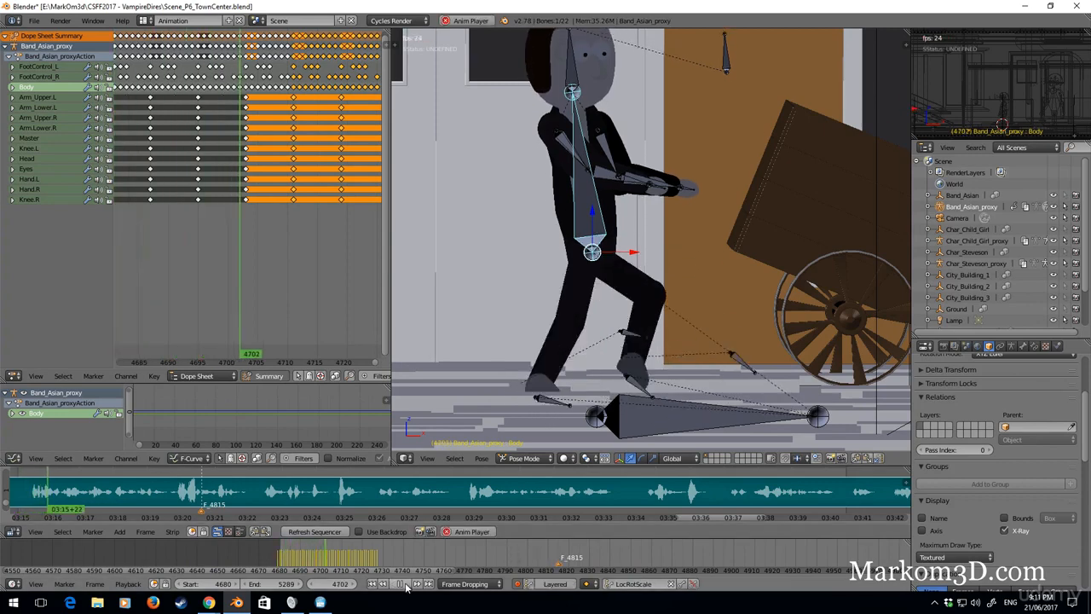
left_click(400, 584)
type("4")
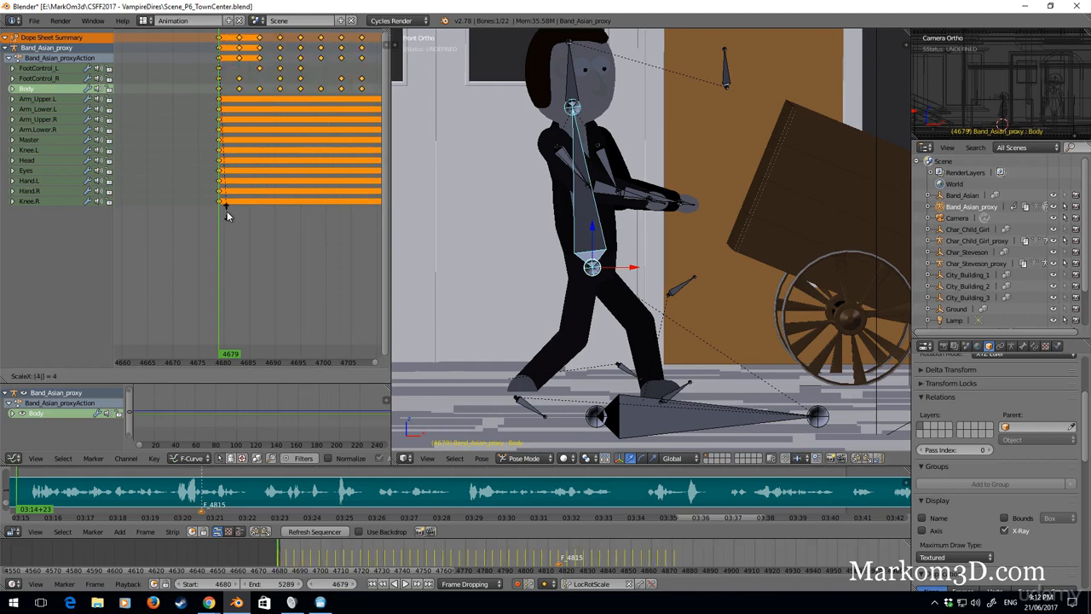
- Scale the cycle keys wider, preview the slower walk, then duplicate it along the timeline
left_click(191, 376)
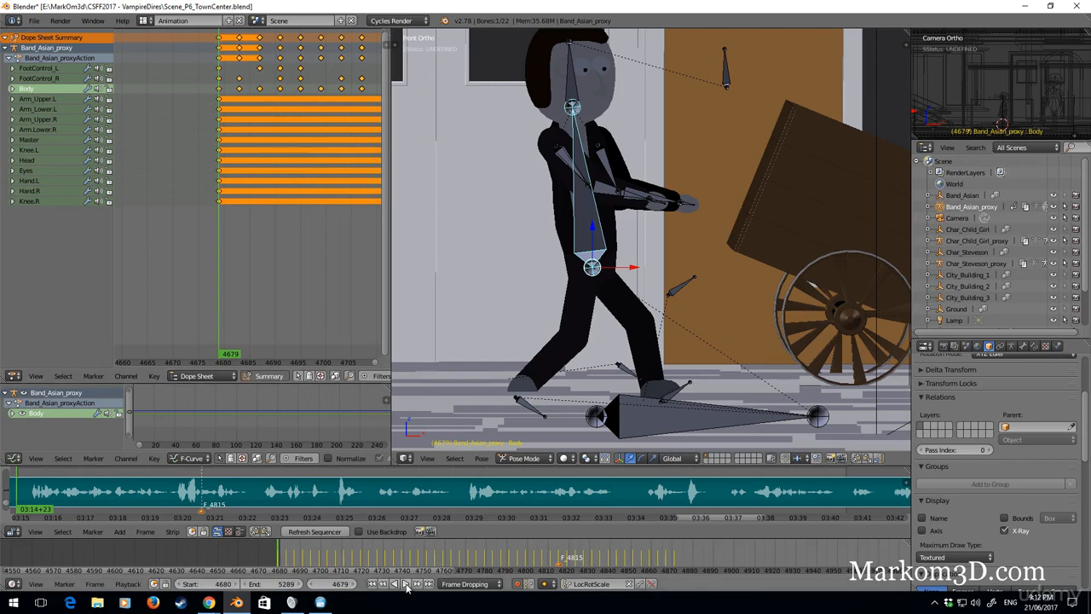
left_click(407, 584)
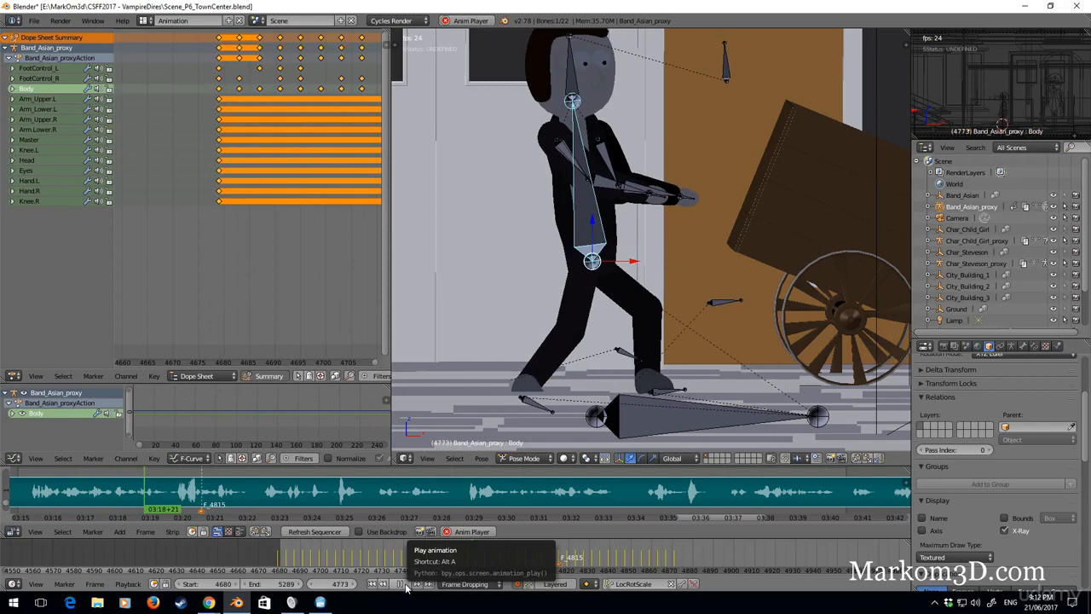
left_click(400, 584)
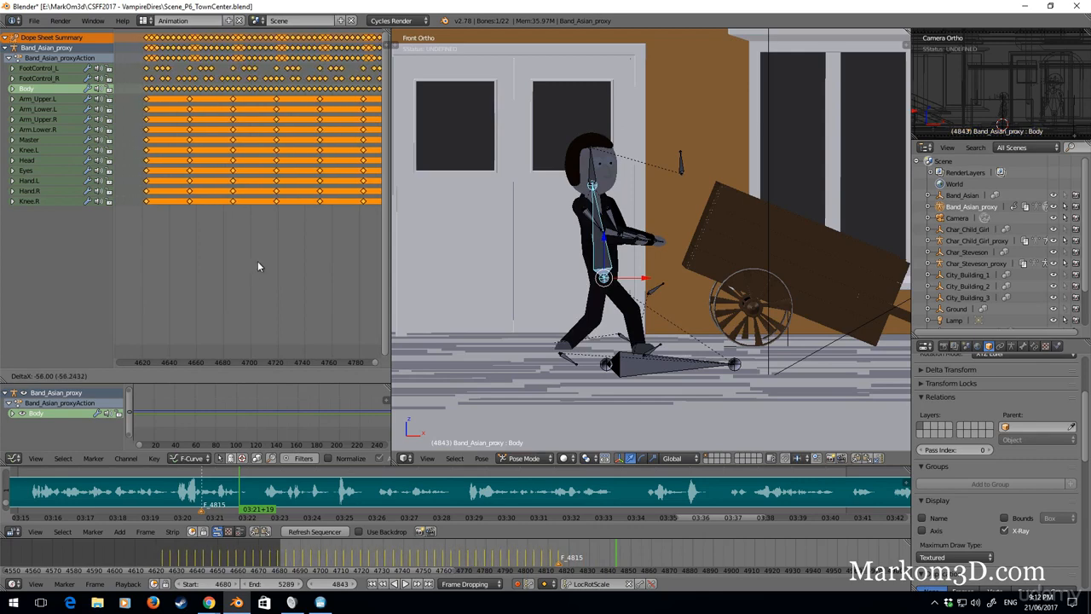
left_click(188, 376)
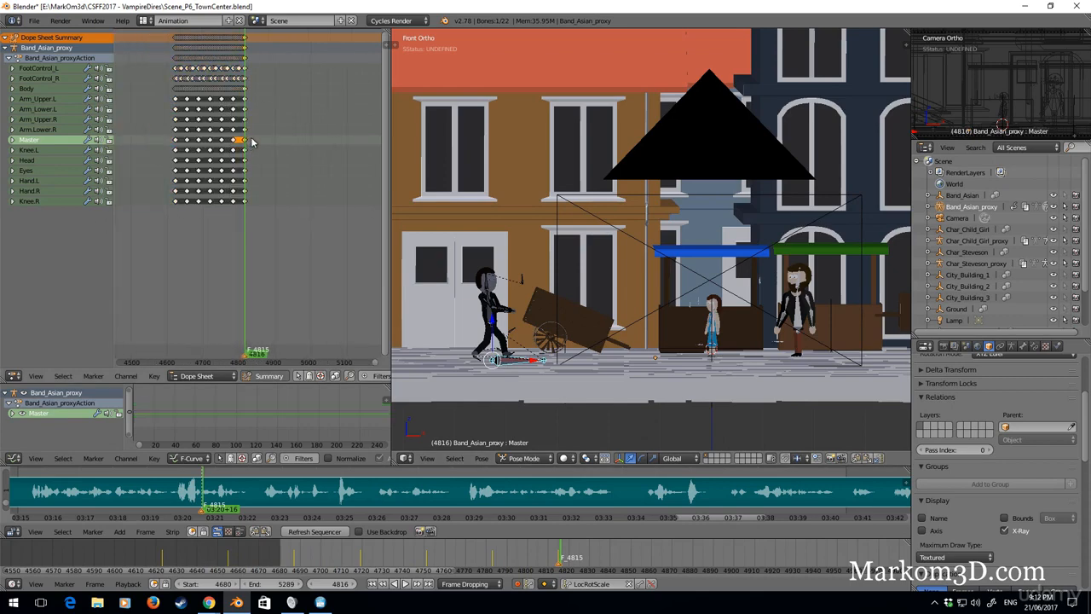
- Key the Master bone's position at frame 4815 and play the character walking to the girl
left_click(209, 139)
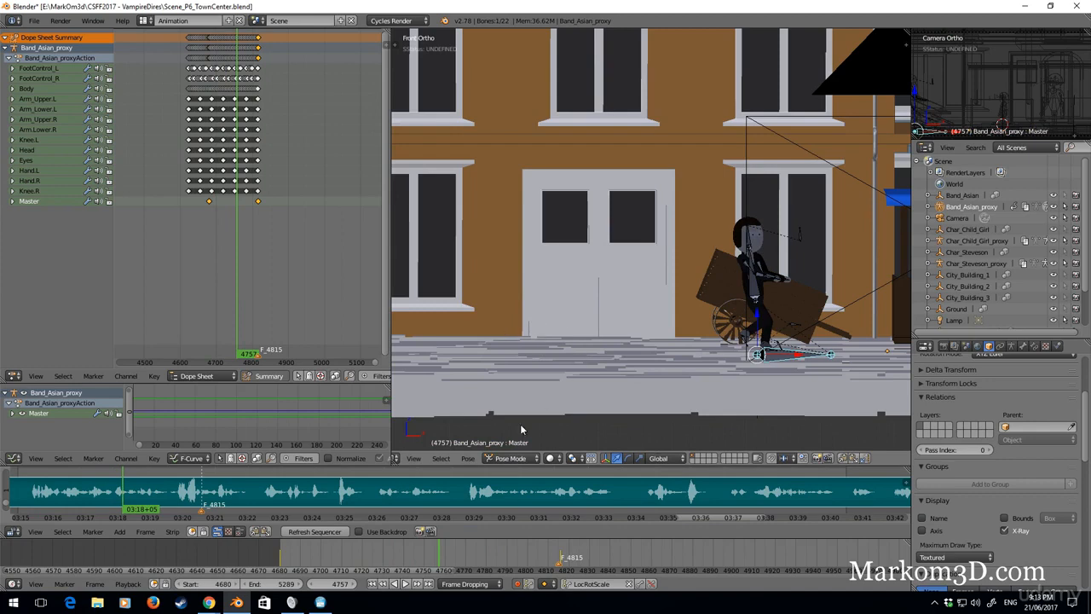
mouse_move(629, 381)
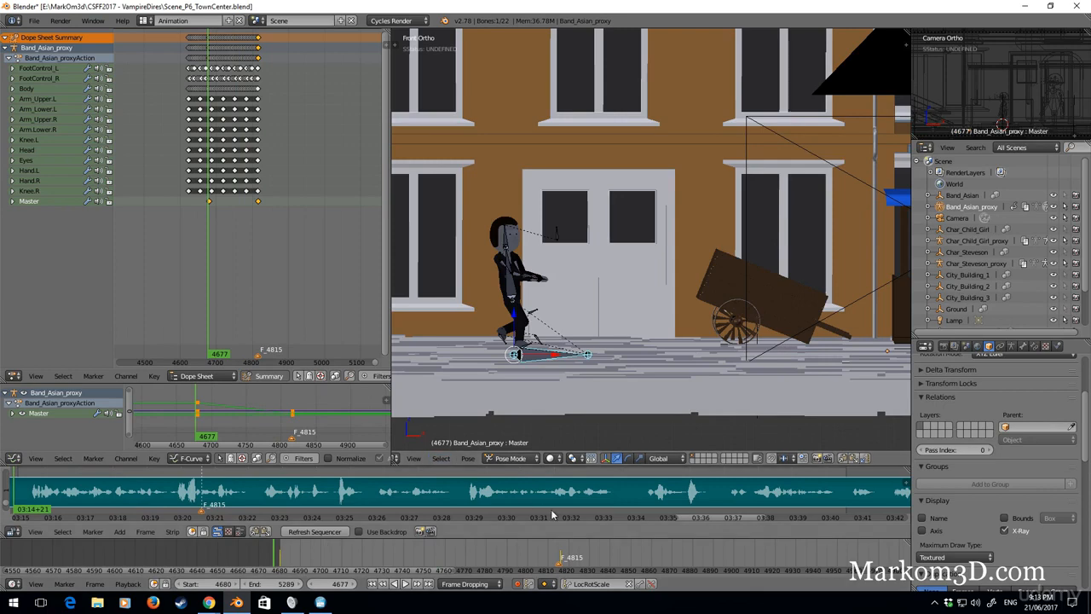
left_click(412, 583)
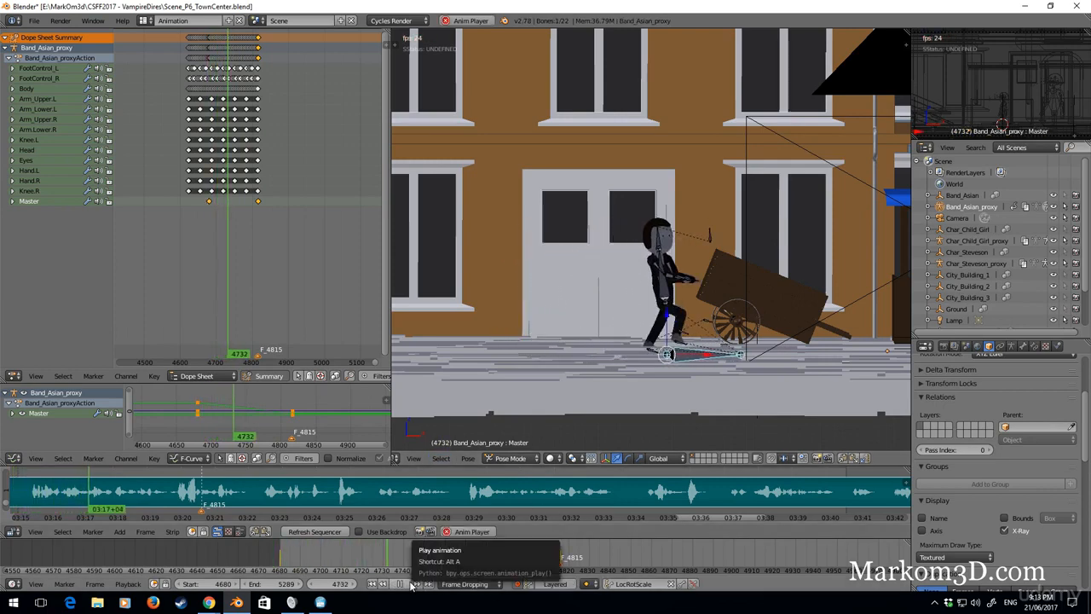
left_click(410, 583)
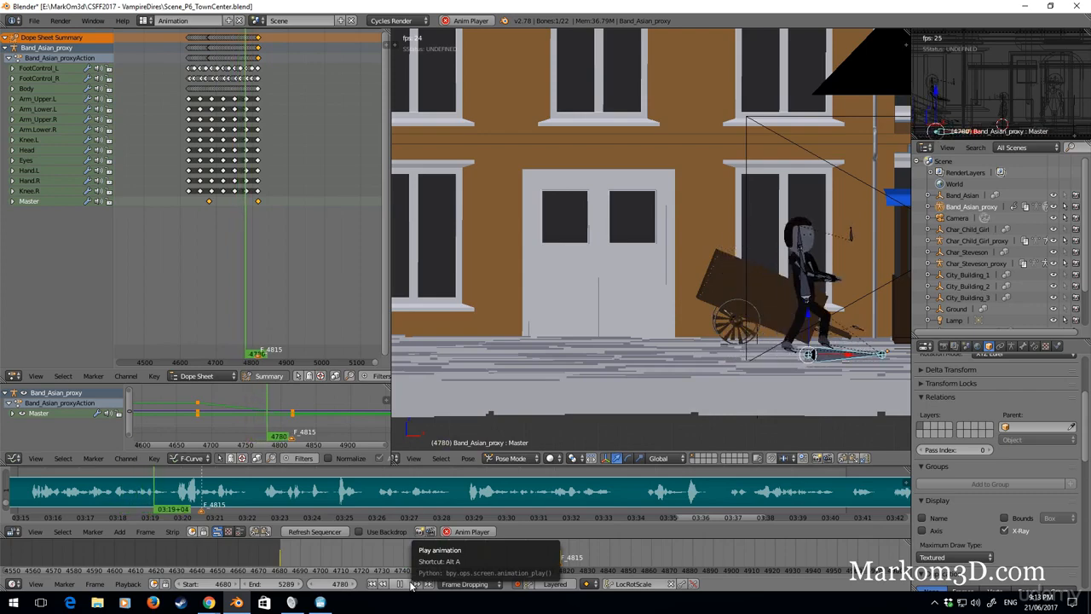
left_click(410, 584)
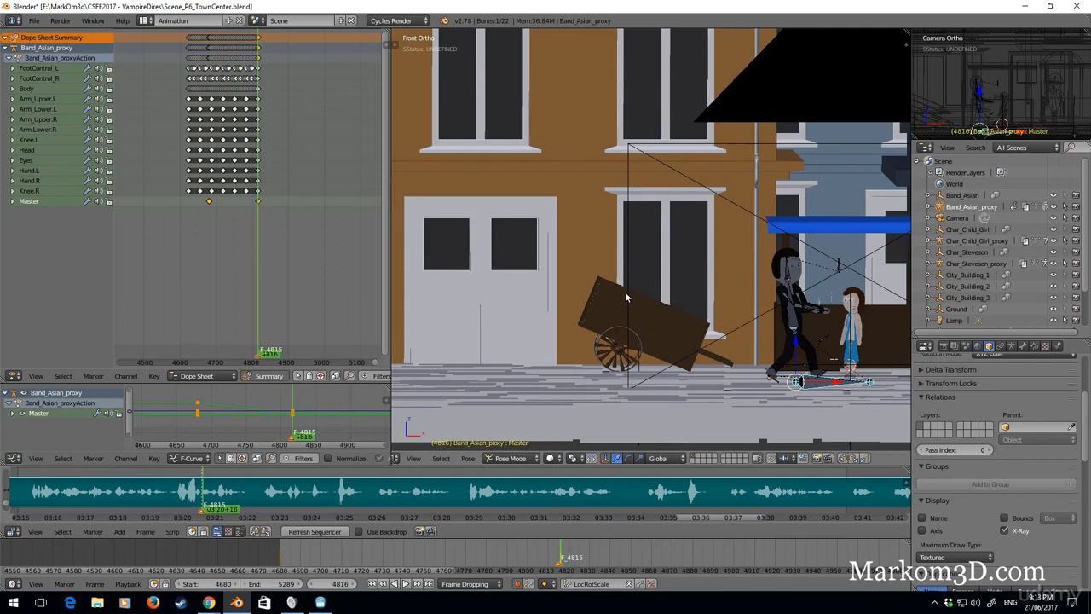
- Play the Master movement from the beginning to check the steps' coverage
left_click(209, 350)
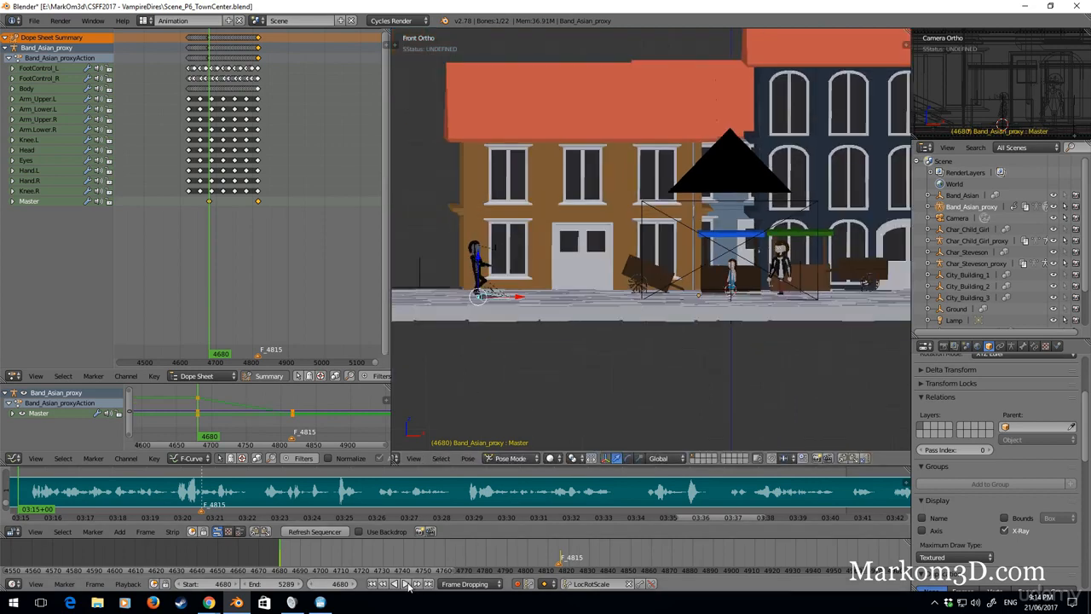
left_click(394, 584)
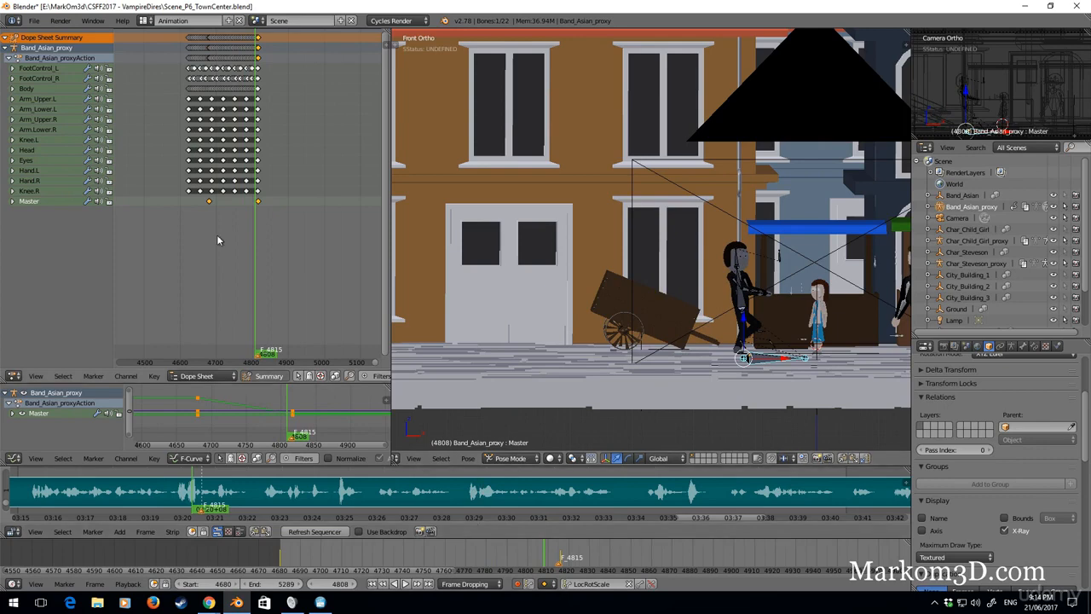
mouse_move(187, 209)
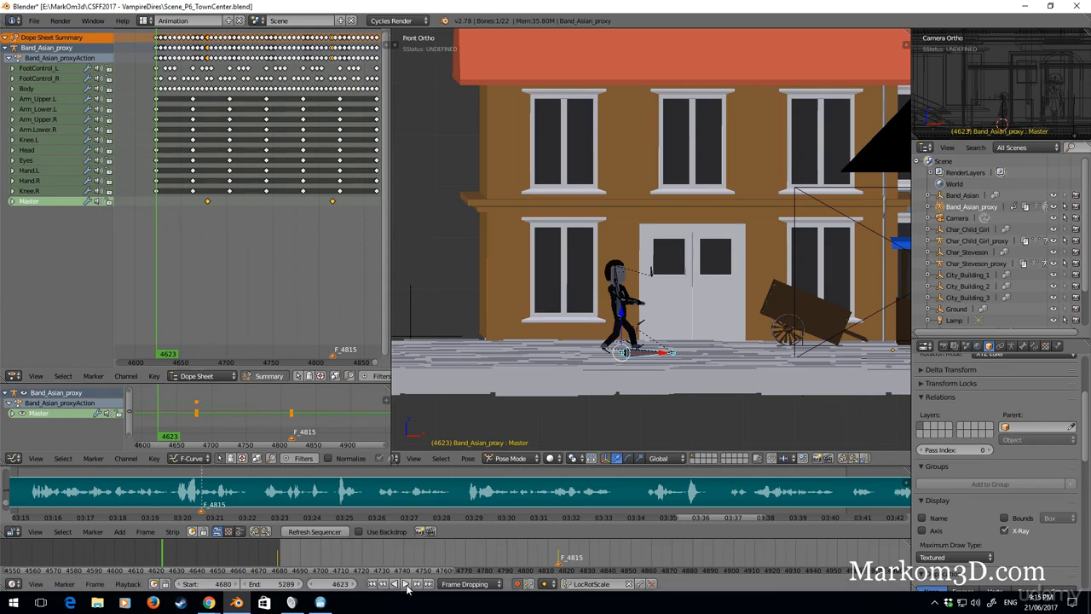
- Preview the steps, then move all walk-cycle keys about 47 frames earlier
left_click(405, 584)
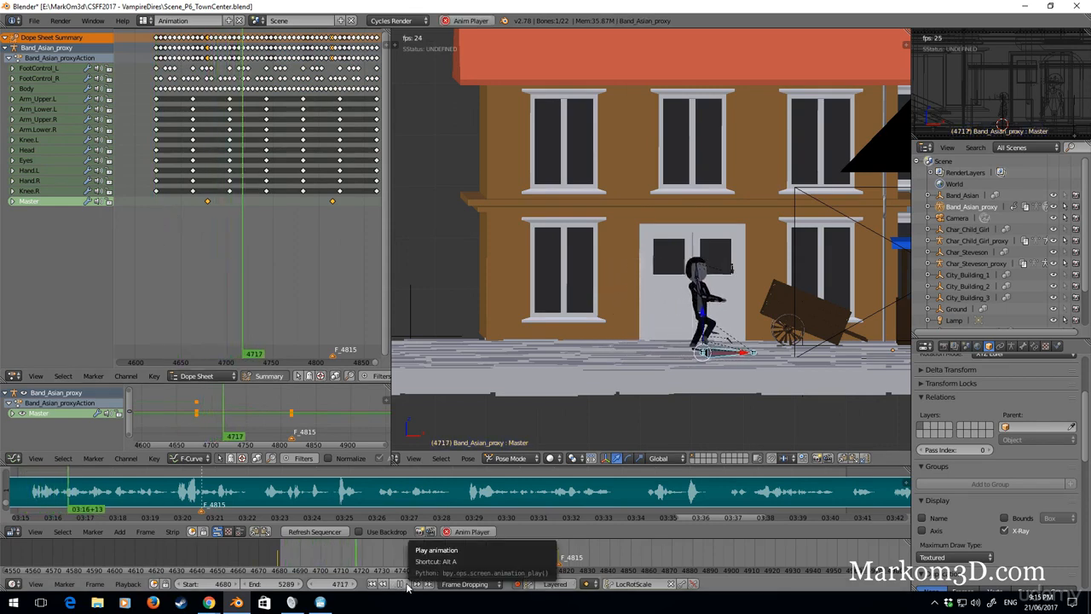
left_click(415, 584)
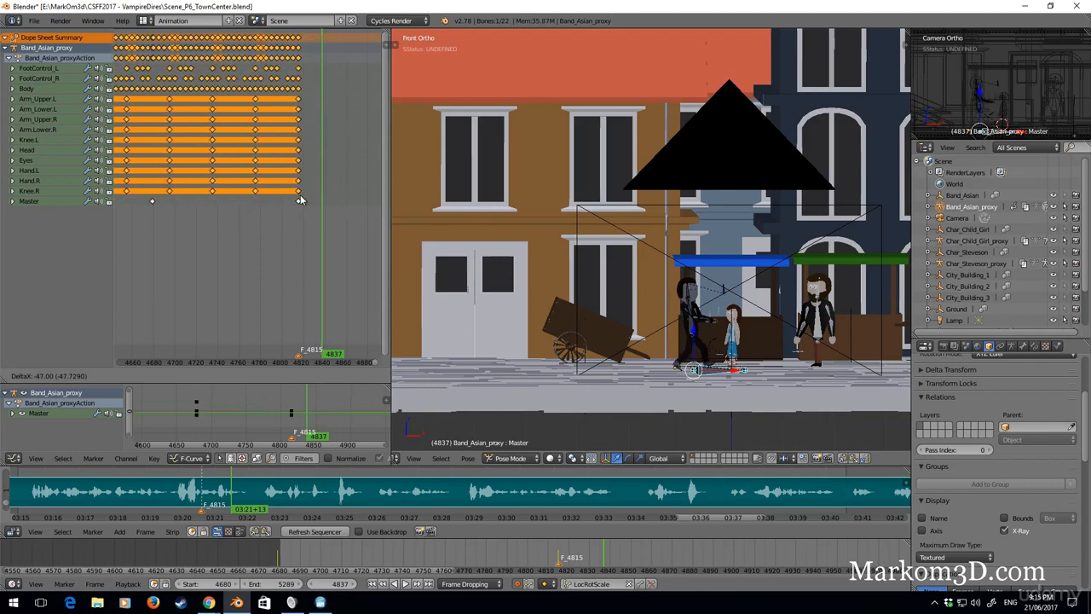
left_click(189, 376)
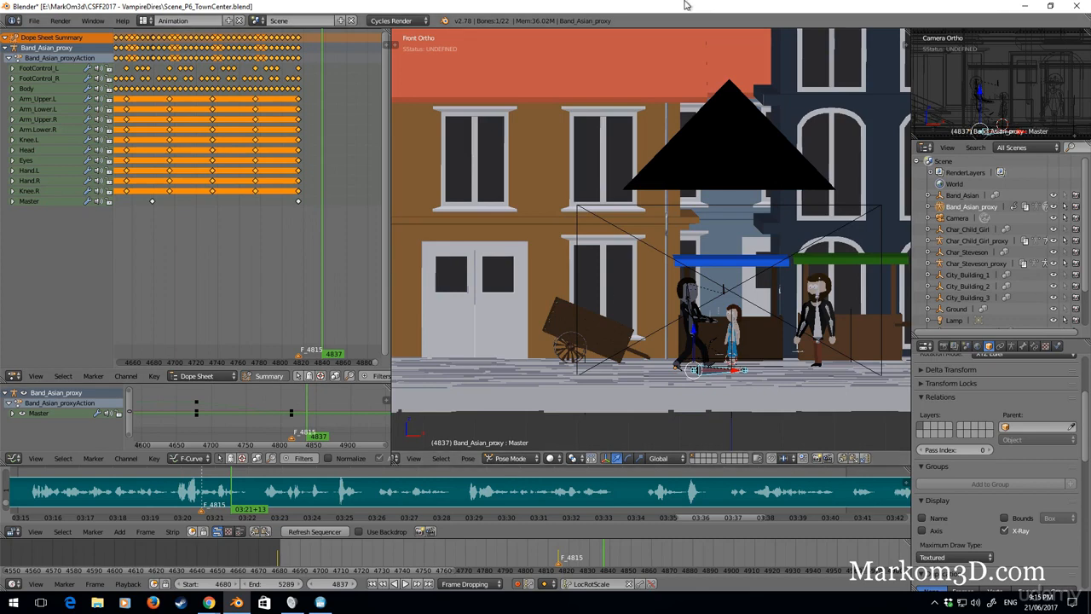